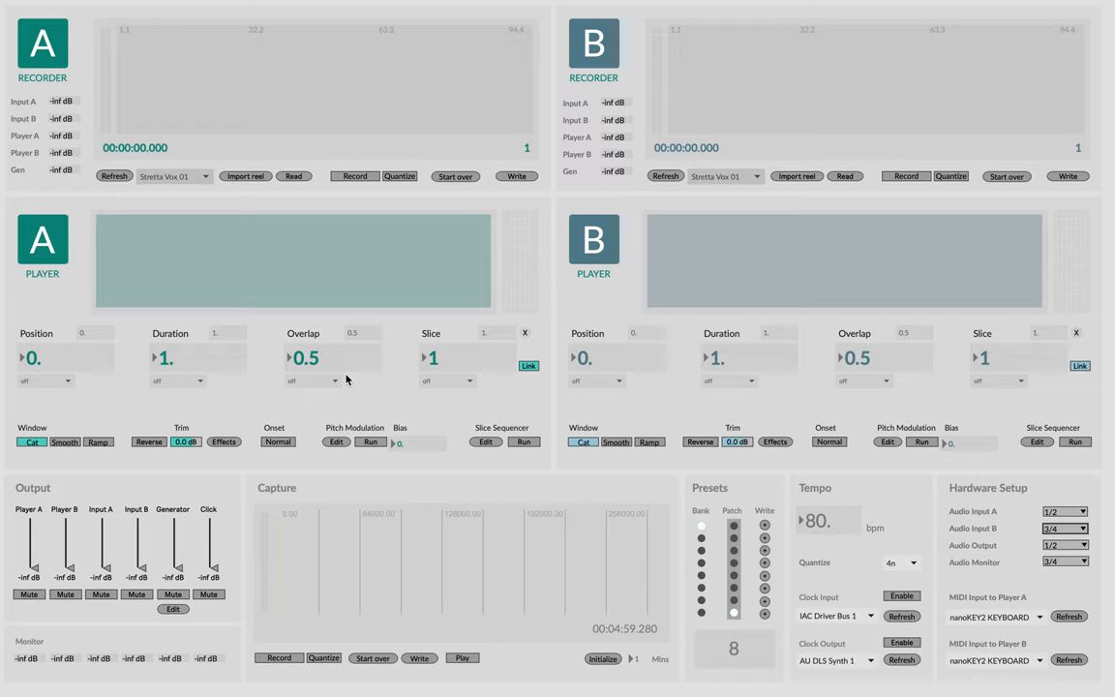
{"action": "mouse_move", "coordinate": [321, 379]}
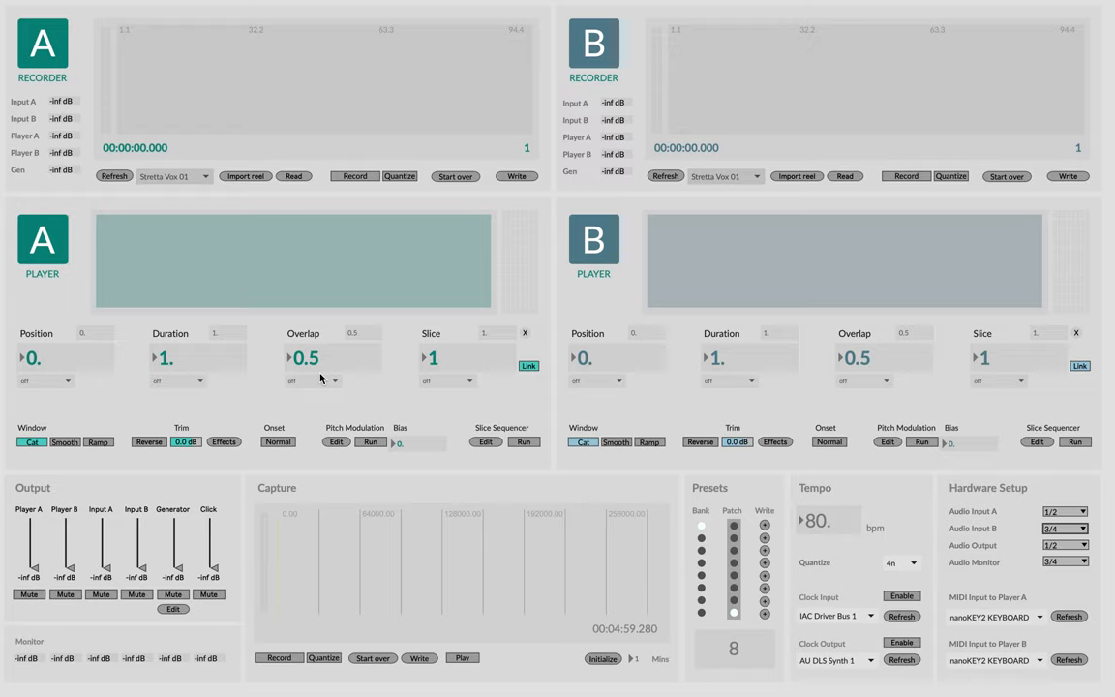
{"action": "mouse_move", "coordinate": [68, 171]}
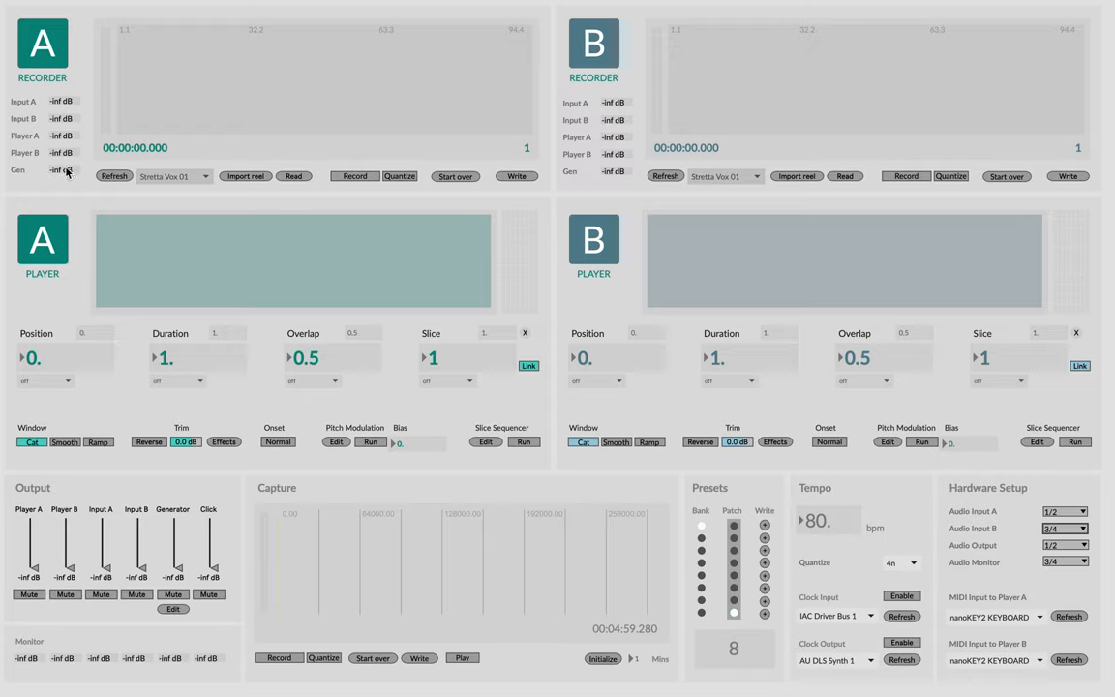
{"action": "mouse_move", "coordinate": [58, 228]}
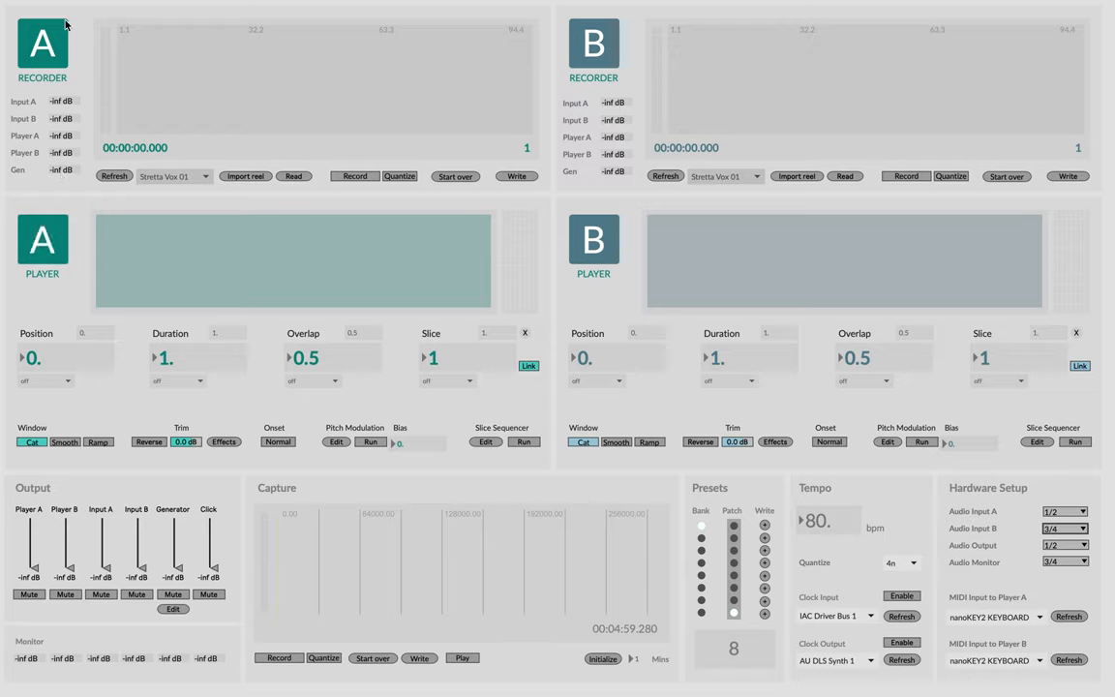
{"action": "mouse_move", "coordinate": [823, 250]}
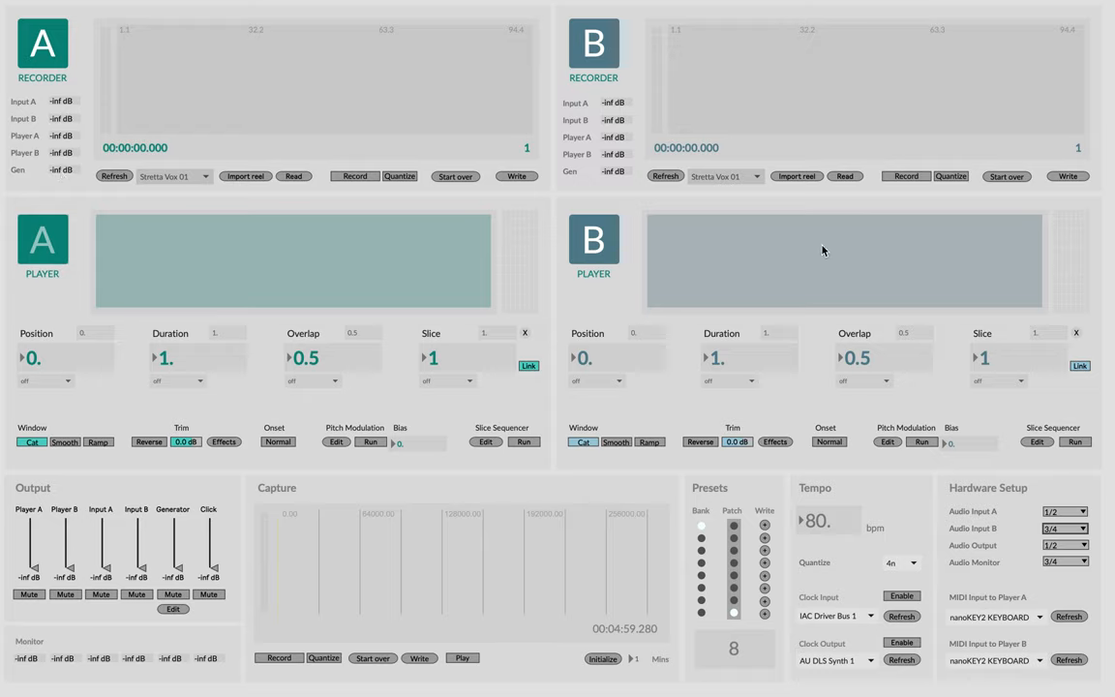
{"action": "mouse_move", "coordinate": [650, 161]}
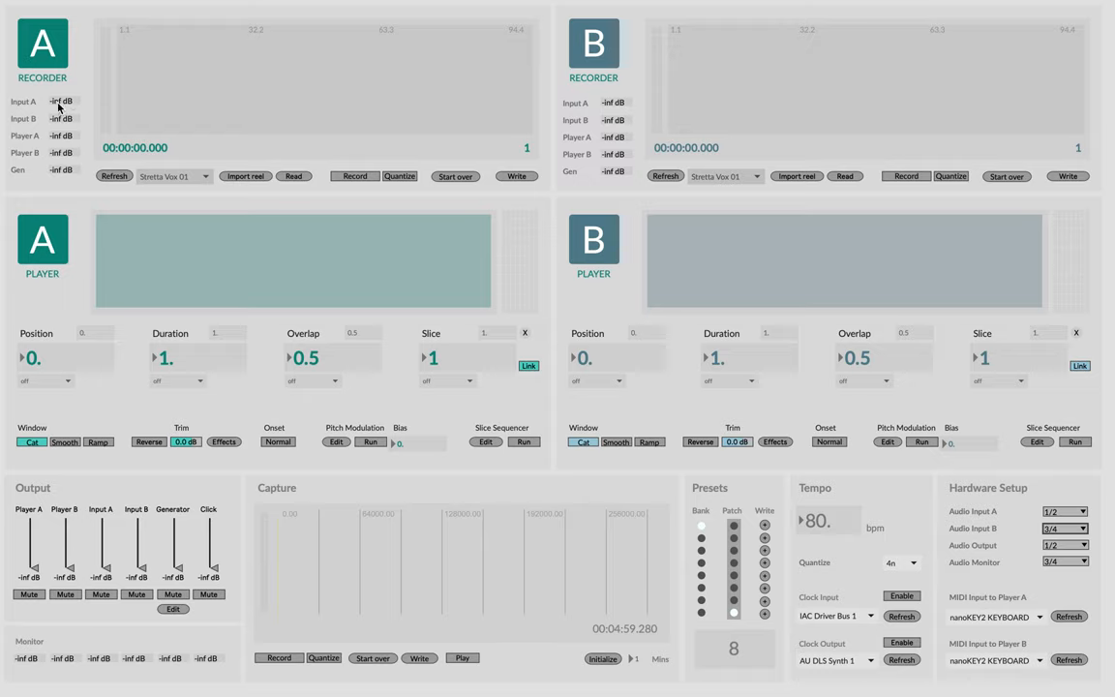
{"action": "mouse_move", "coordinate": [1100, 526]}
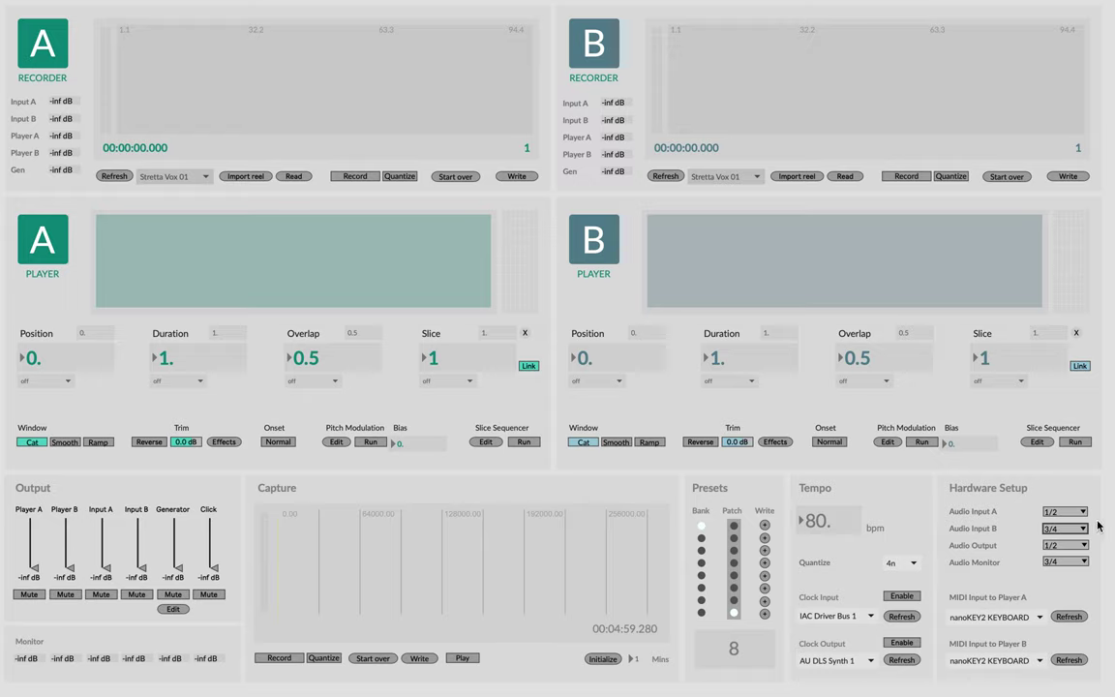
{"action": "mouse_move", "coordinate": [1010, 523]}
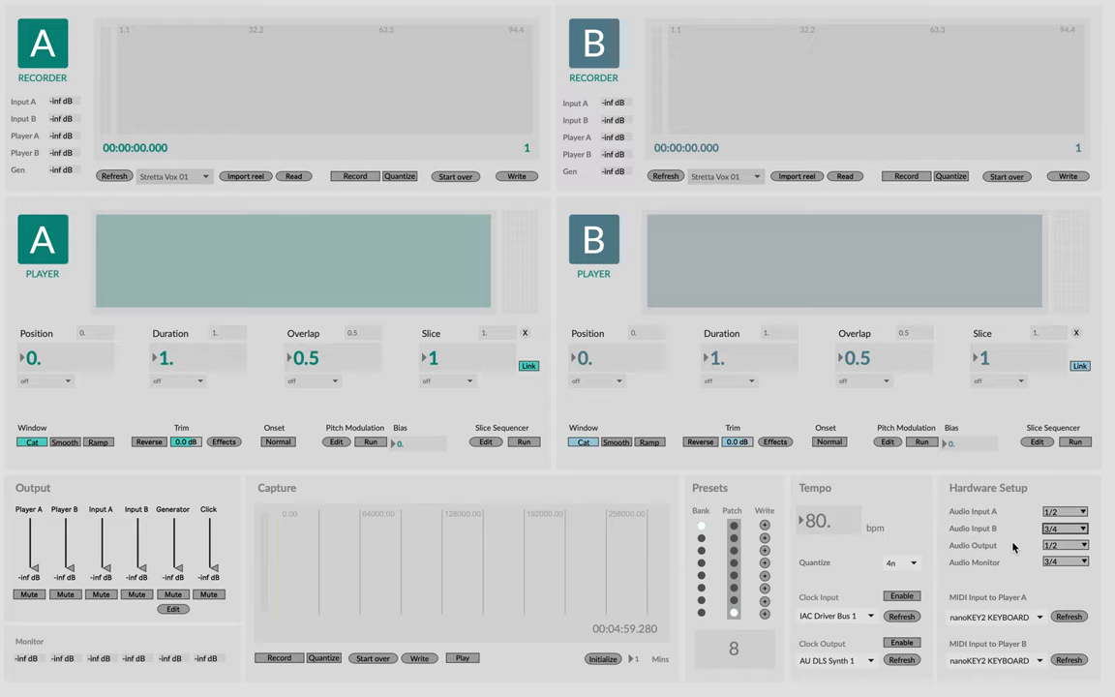
{"action": "mouse_move", "coordinate": [188, 124]}
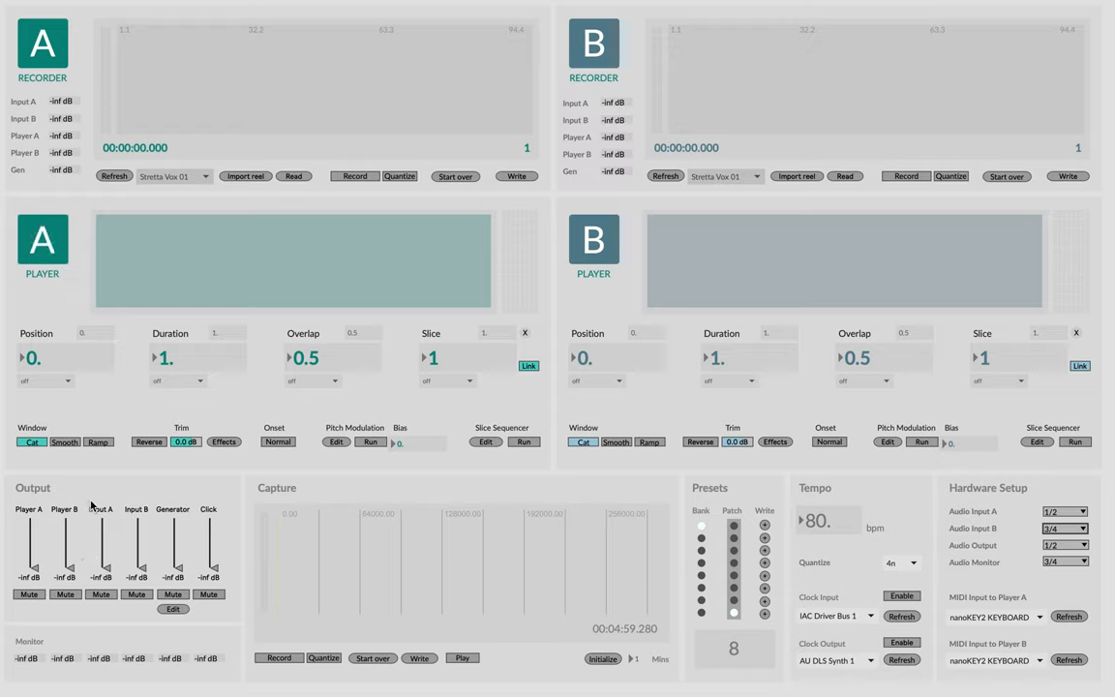
{"action": "mouse_move", "coordinate": [60, 186]}
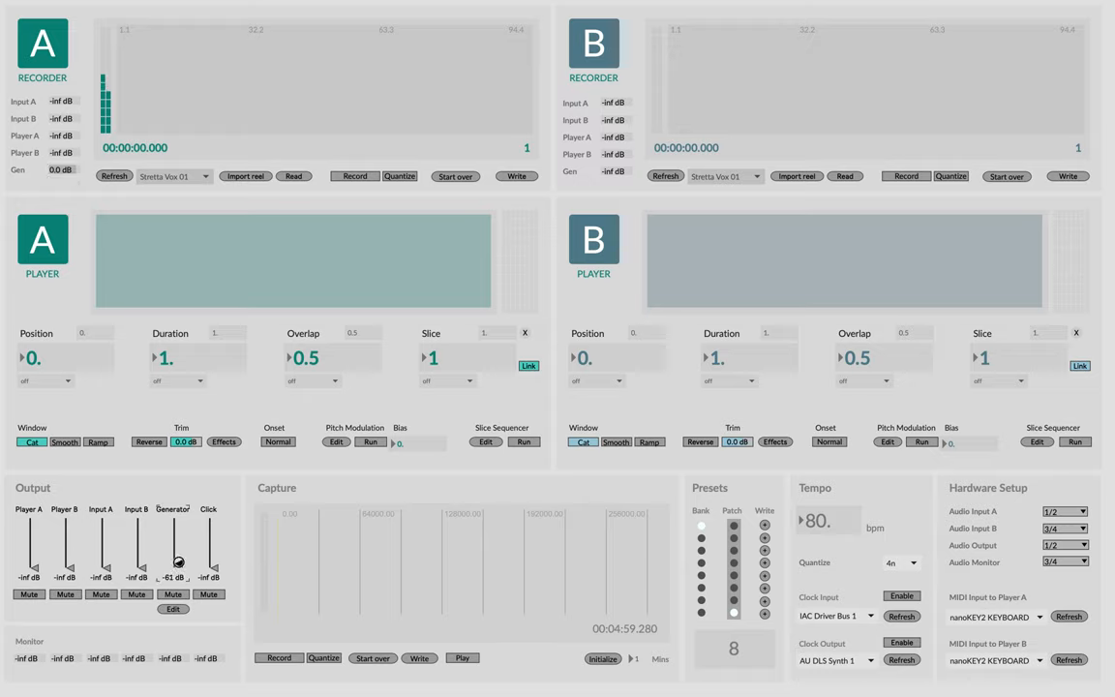
- Raise the generator output to about -26 dB and start recorder A capturing it
{"action": "left_click_drag", "start_coordinate": [178, 561], "coordinate": [178, 534]}
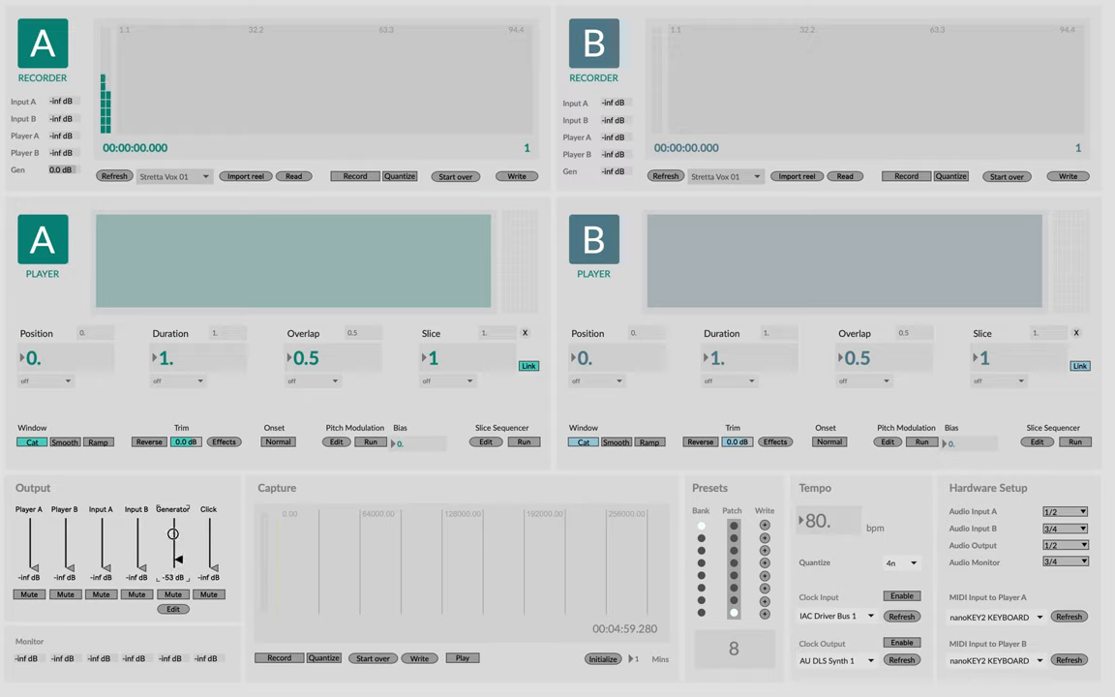
{"action": "left_click_drag", "start_coordinate": [178, 559], "coordinate": [169, 534]}
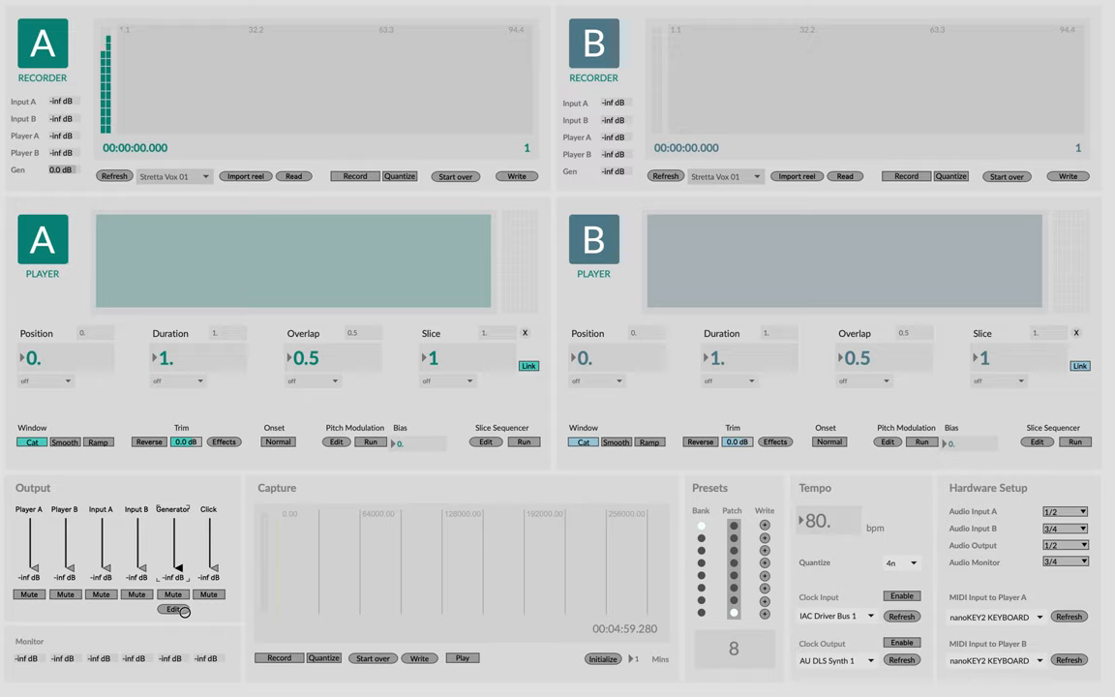
{"action": "left_click_drag", "start_coordinate": [178, 565], "coordinate": [178, 546]}
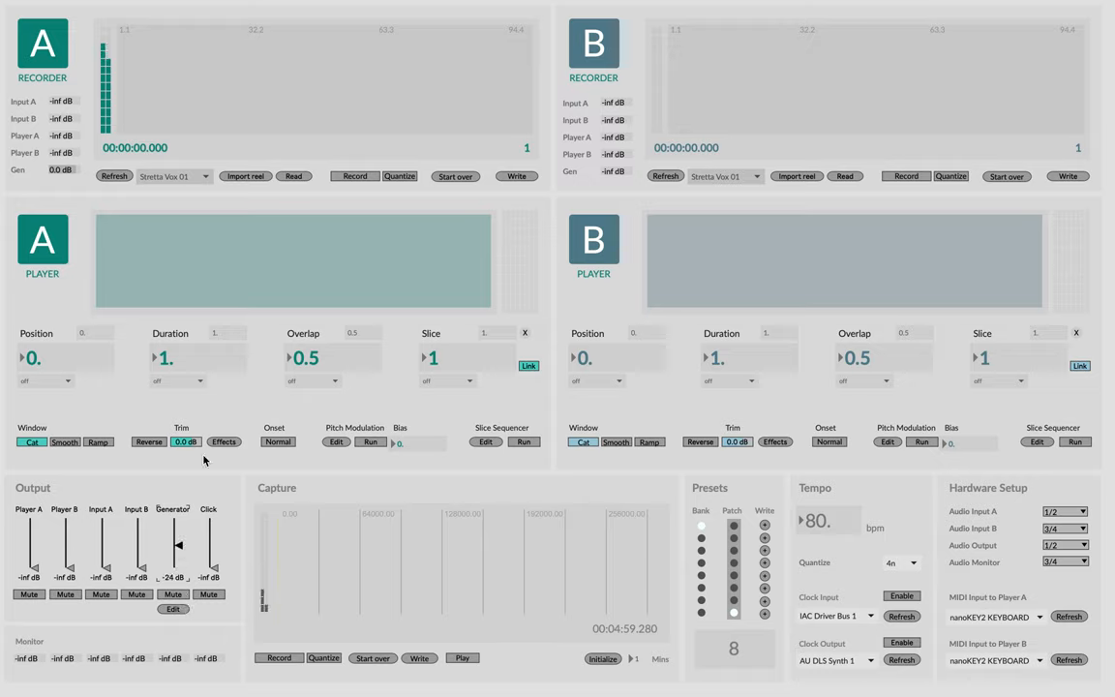
{"action": "left_click", "coordinate": [354, 175]}
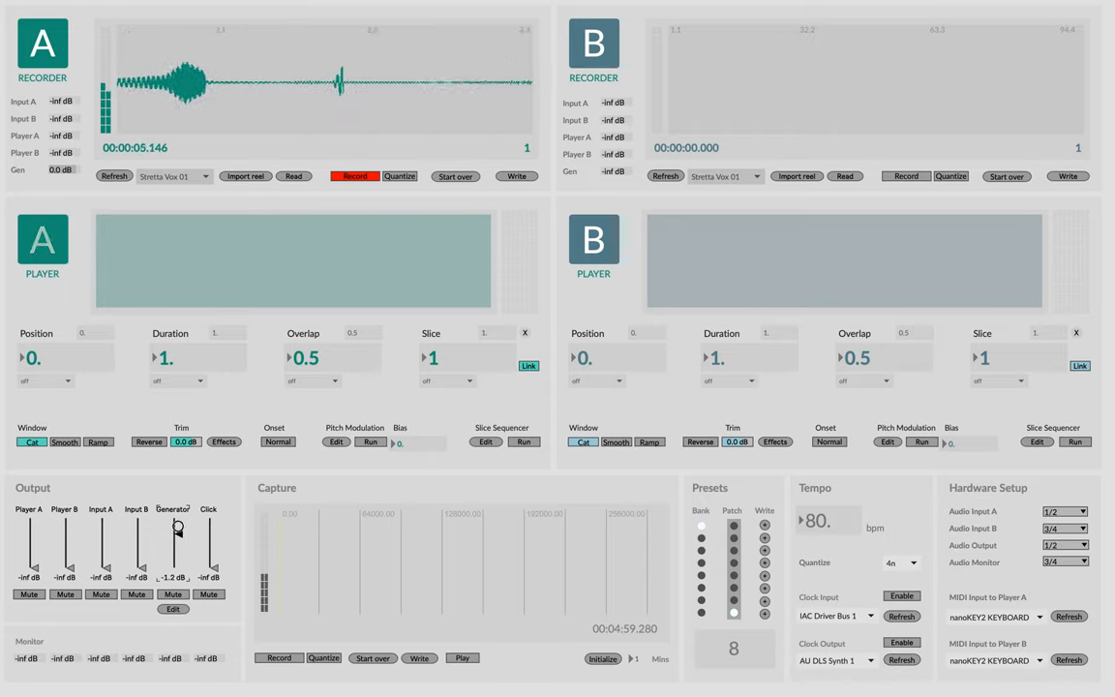
- Adjust the generator level mid-take, then stop recorder A after about 11 seconds
{"action": "left_click_drag", "start_coordinate": [178, 527], "coordinate": [178, 540]}
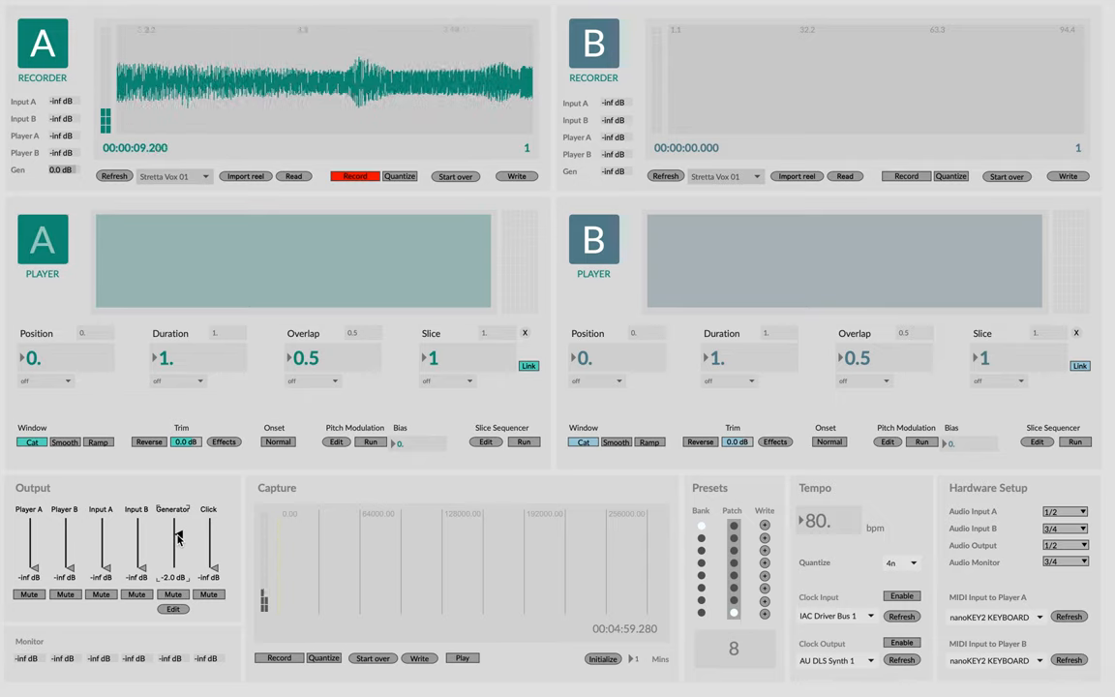
{"action": "left_click", "coordinate": [354, 176]}
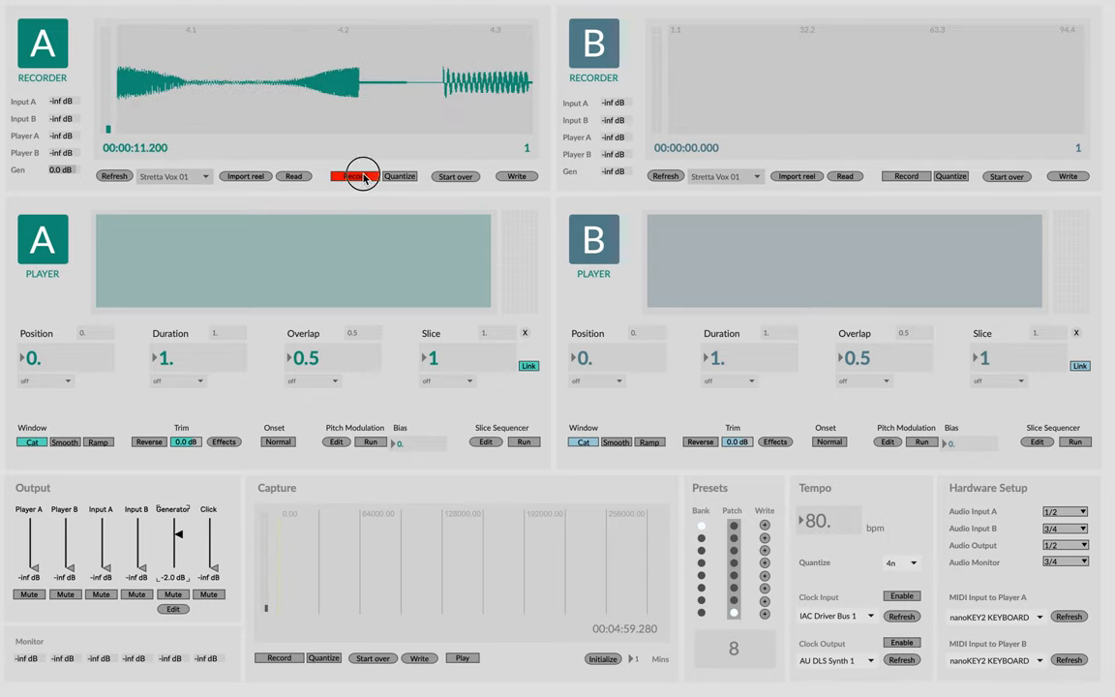
{"action": "left_click", "coordinate": [355, 175]}
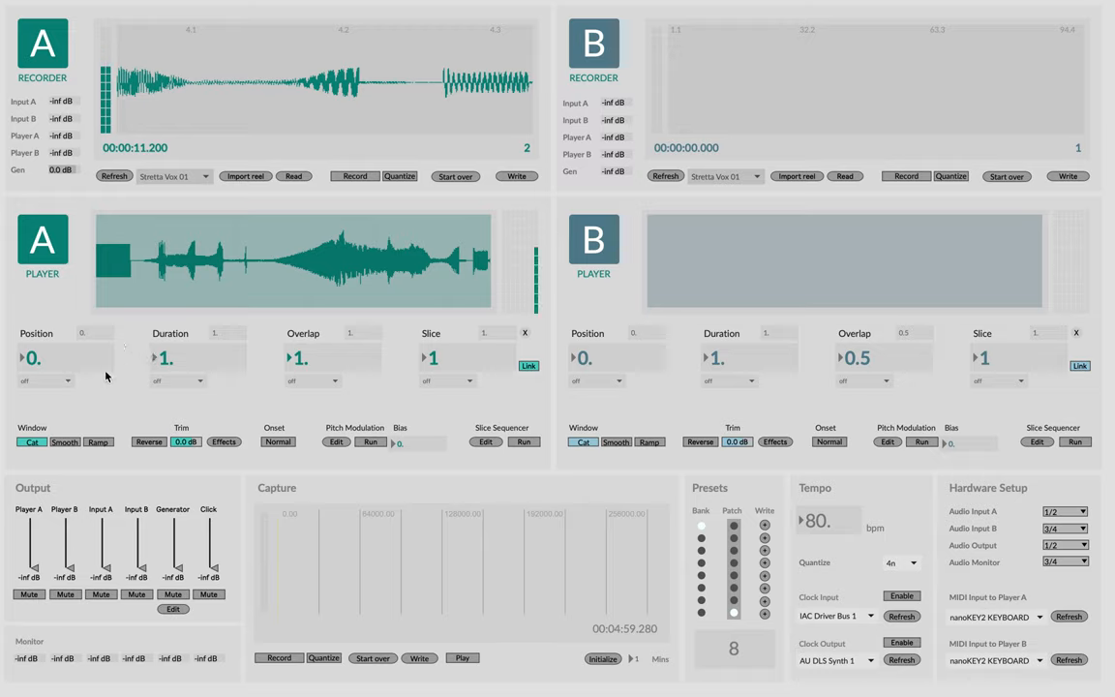
{"action": "mouse_move", "coordinate": [120, 354]}
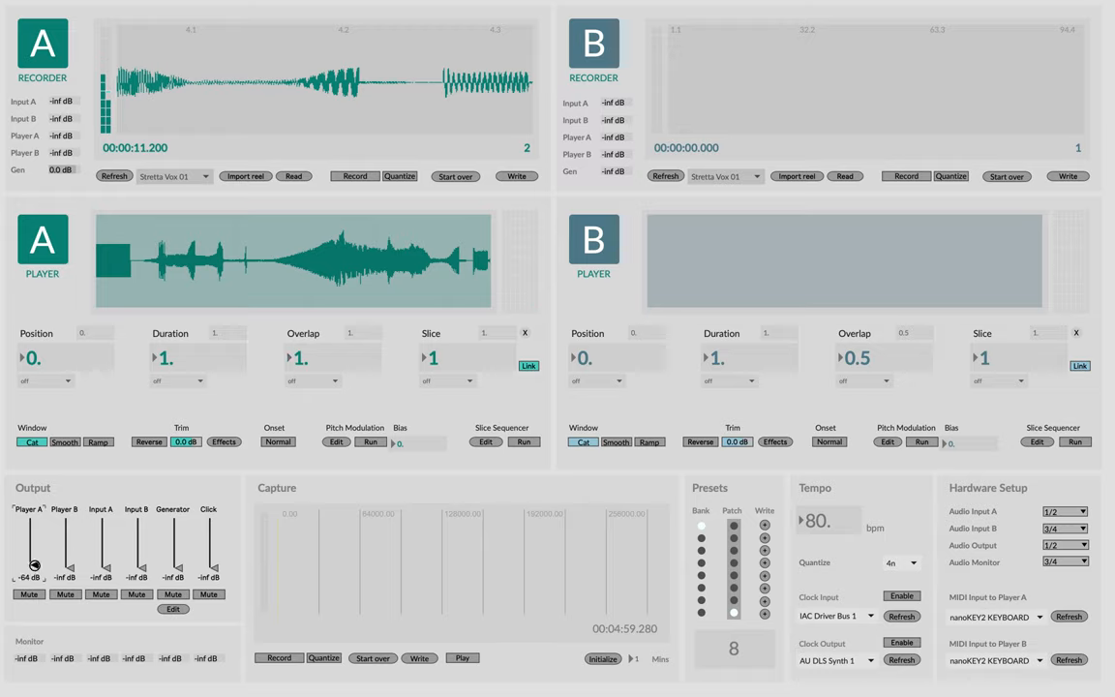
- Turn up player A's output fader so the recorded texture becomes audible
{"action": "left_click_drag", "start_coordinate": [35, 566], "coordinate": [35, 532]}
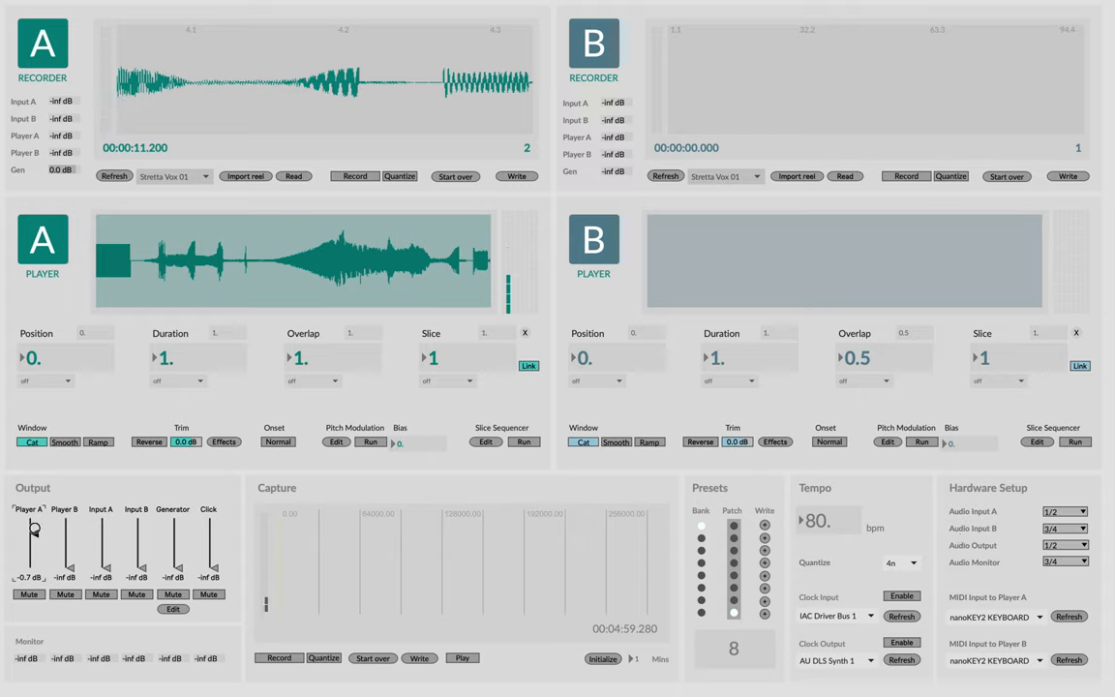
{"action": "left_click_drag", "start_coordinate": [34, 530], "coordinate": [35, 525]}
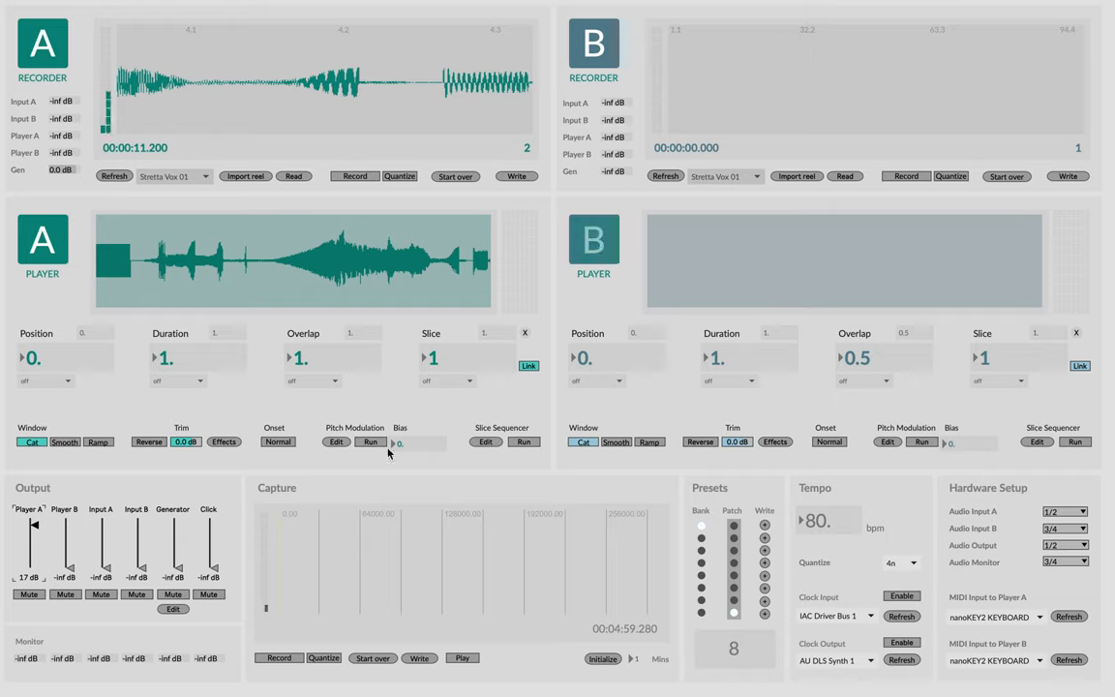
{"action": "mouse_move", "coordinate": [118, 371]}
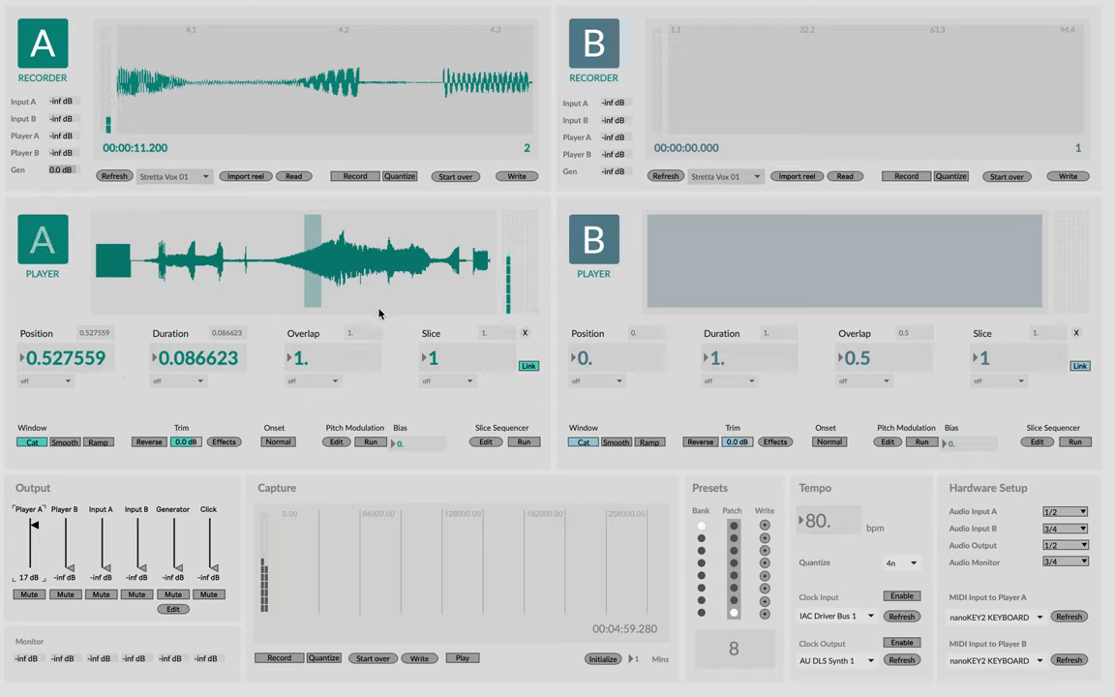
{"action": "mouse_move", "coordinate": [333, 360]}
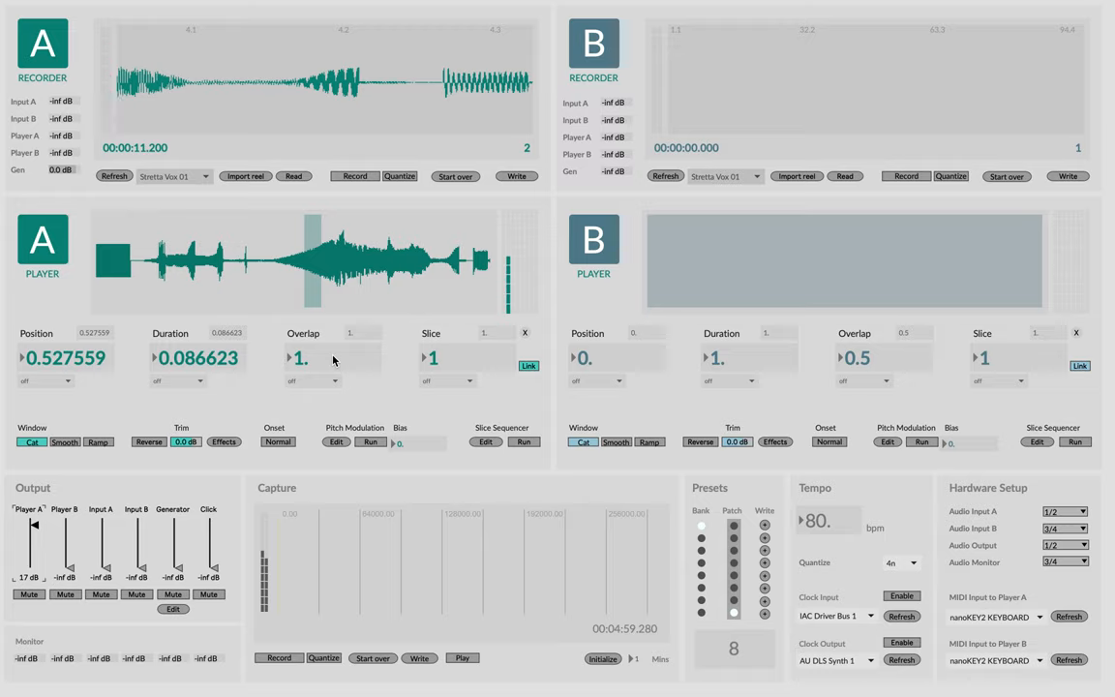
{"action": "mouse_move", "coordinate": [179, 531]}
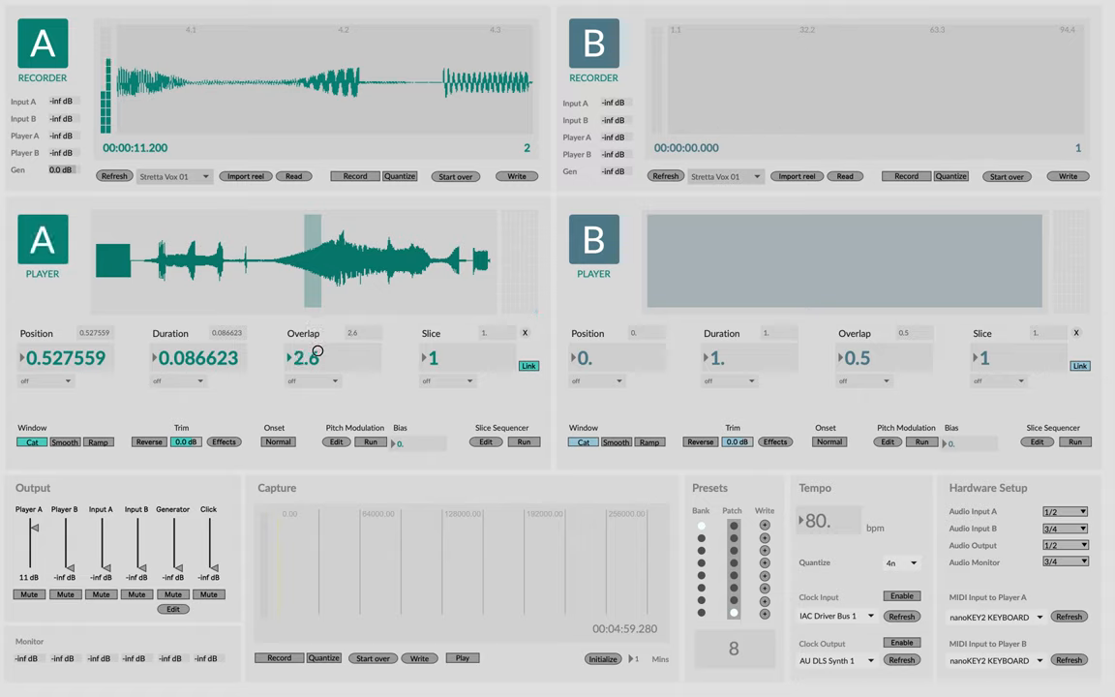
- Set player A to overlap 0.4589, position 0.417, duration 0.079 and output 13 dB
{"action": "left_click_drag", "start_coordinate": [308, 359], "coordinate": [310, 364]}
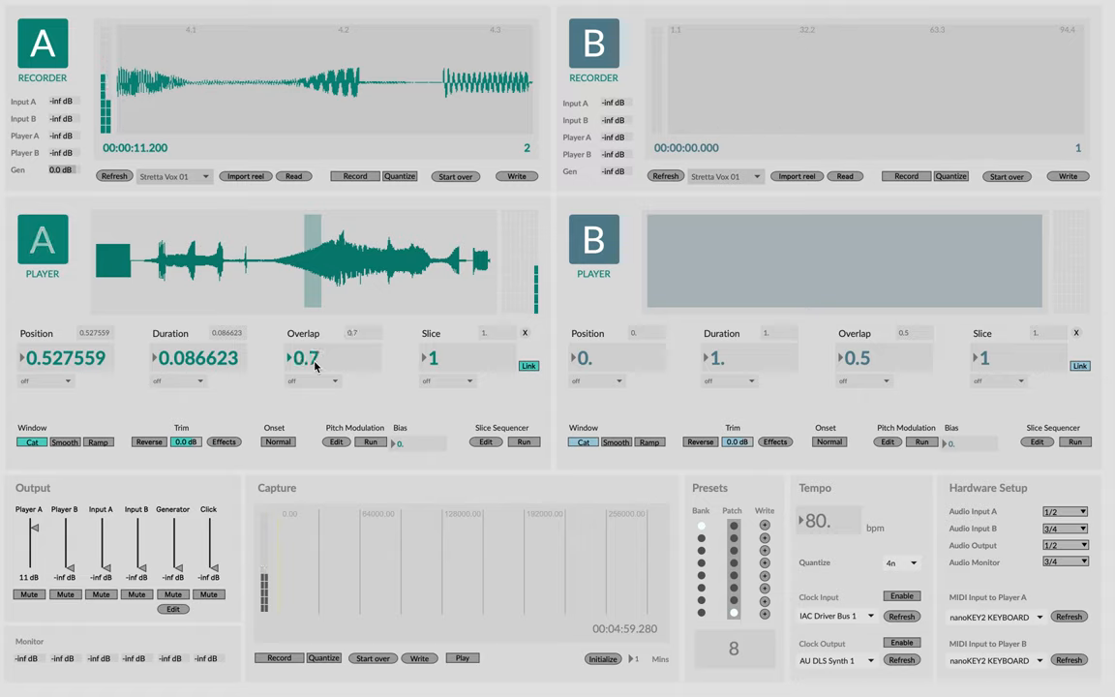
{"action": "left_click_drag", "start_coordinate": [306, 356], "coordinate": [306, 367]}
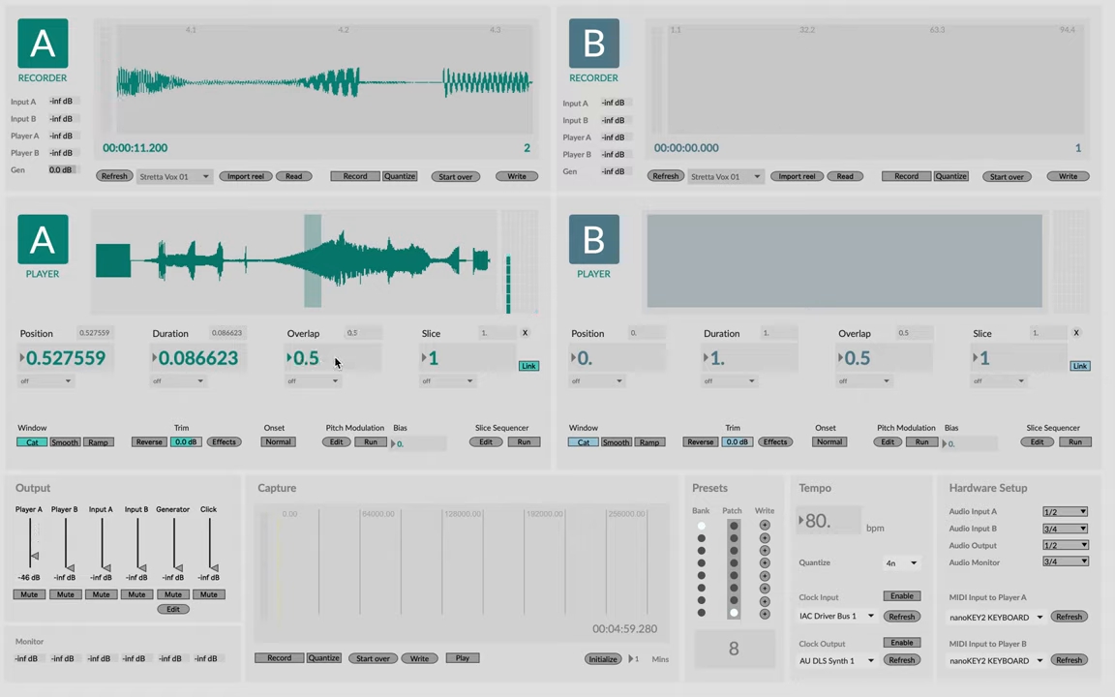
{"action": "left_click_drag", "start_coordinate": [313, 356], "coordinate": [313, 364]}
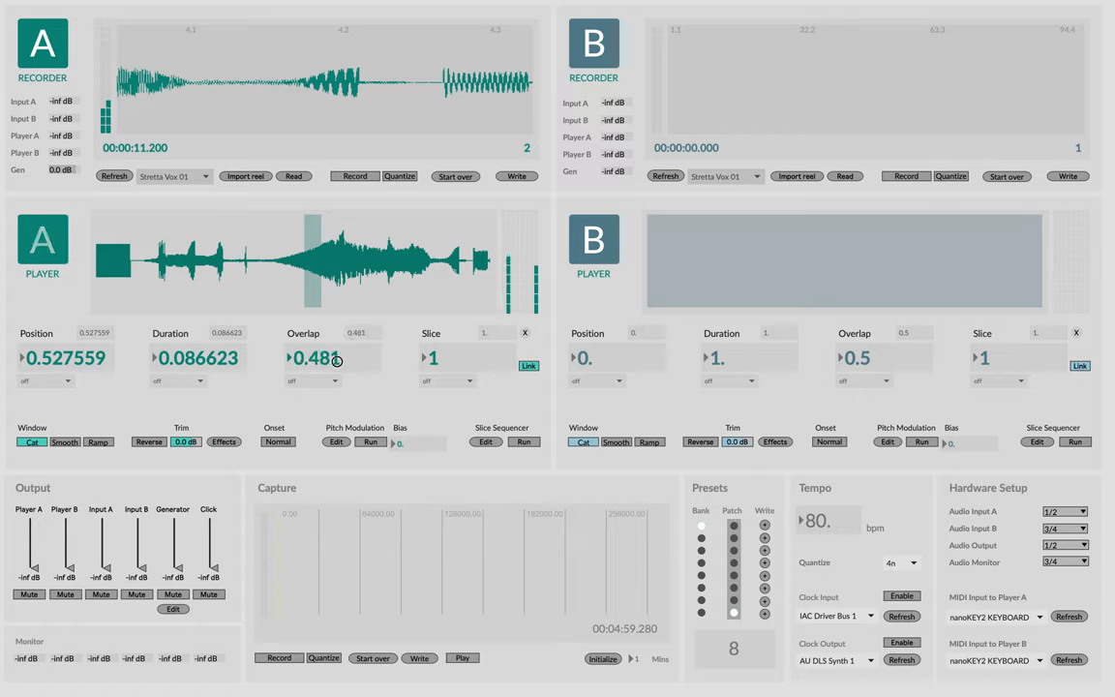
{"action": "left_click_drag", "start_coordinate": [325, 358], "coordinate": [325, 348]}
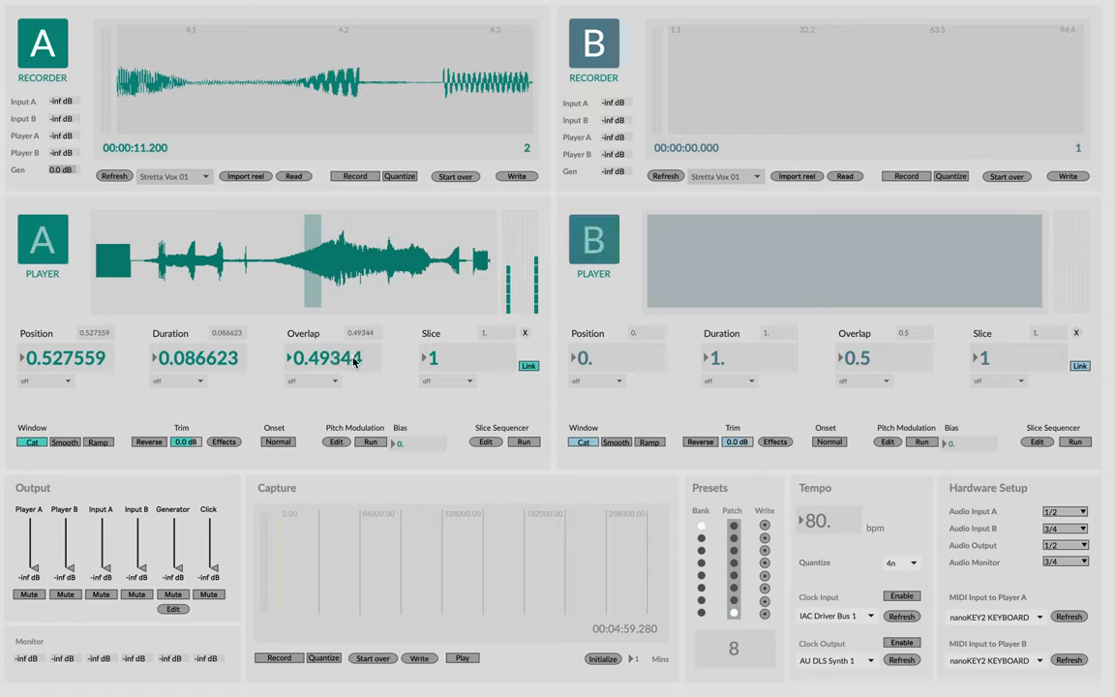
{"action": "mouse_move", "coordinate": [248, 368]}
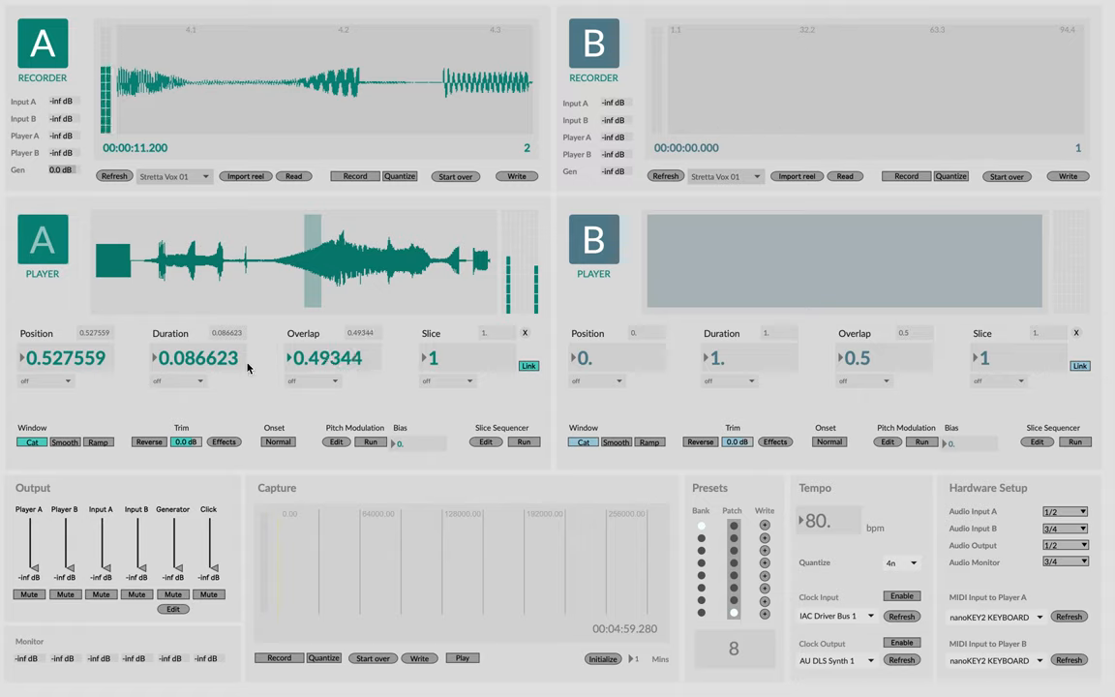
{"action": "left_click_drag", "start_coordinate": [325, 356], "coordinate": [372, 383]}
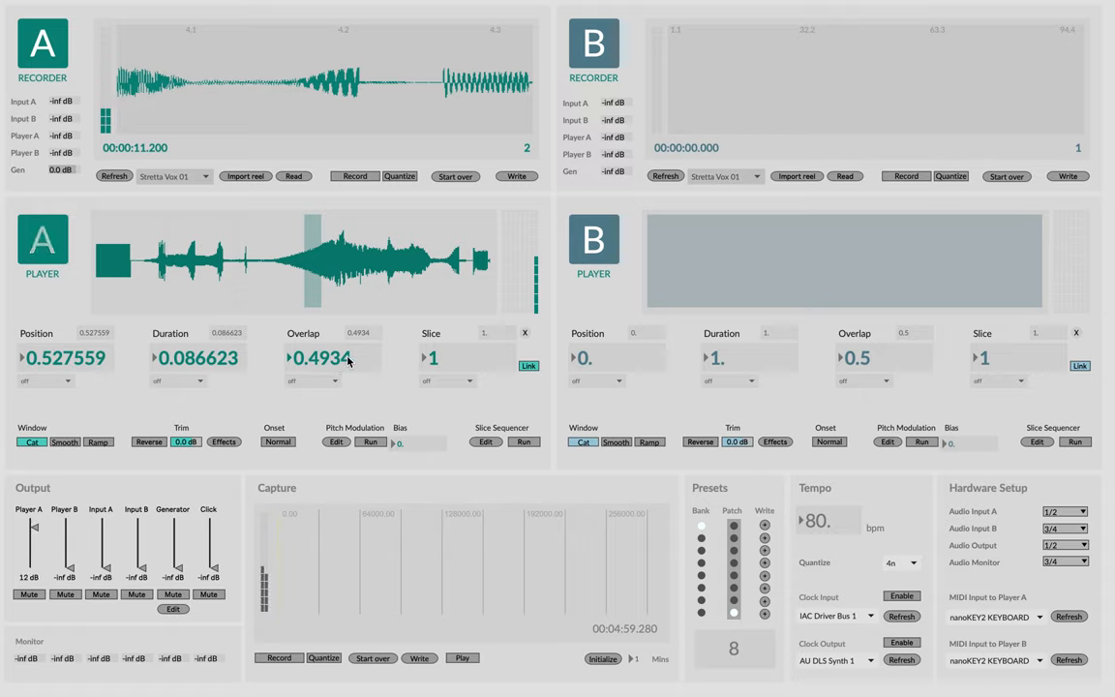
{"action": "left_click_drag", "start_coordinate": [321, 356], "coordinate": [321, 377]}
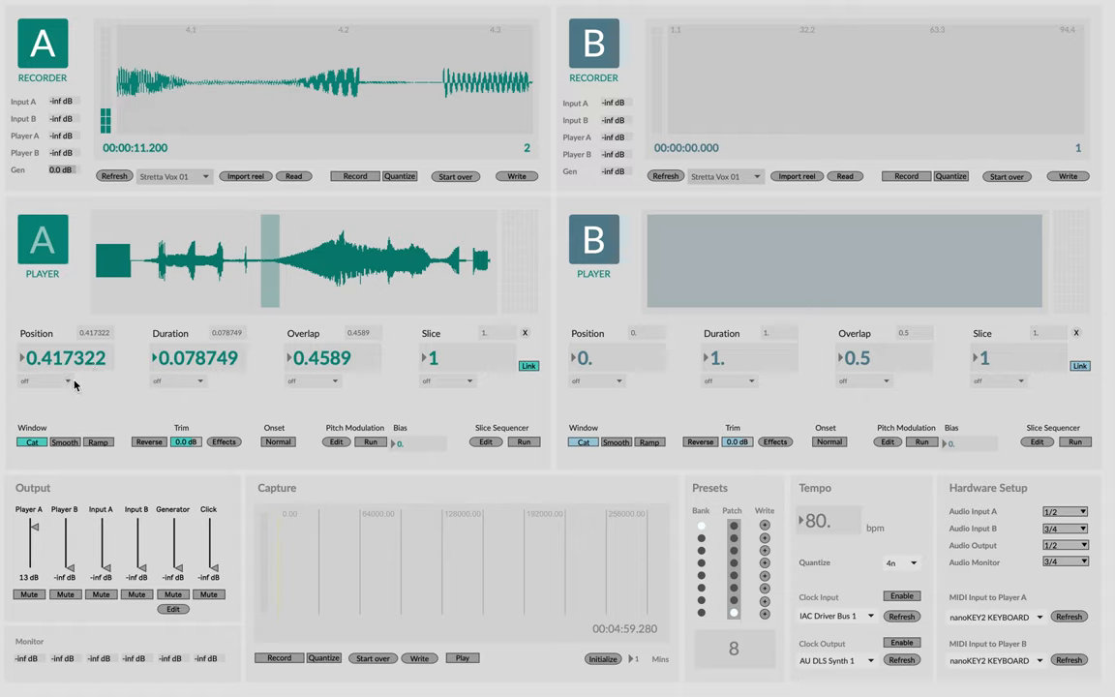
- Switch player A's position from fixed to a ramp modulation shape
{"action": "left_click", "coordinate": [43, 379]}
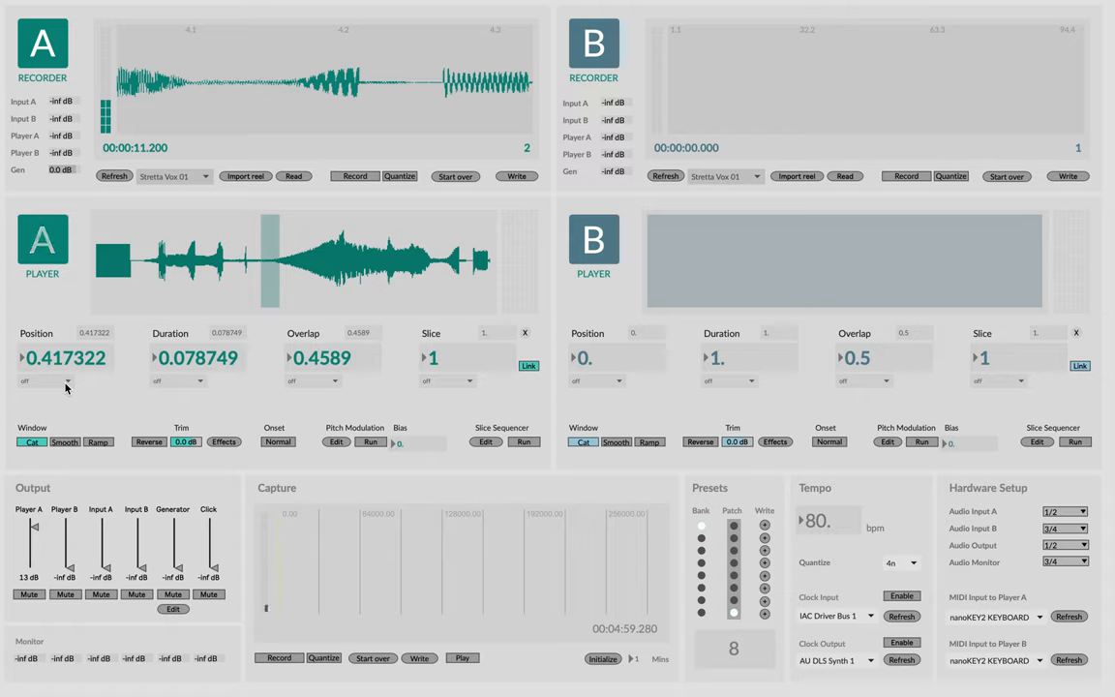
{"action": "left_click", "coordinate": [43, 379]}
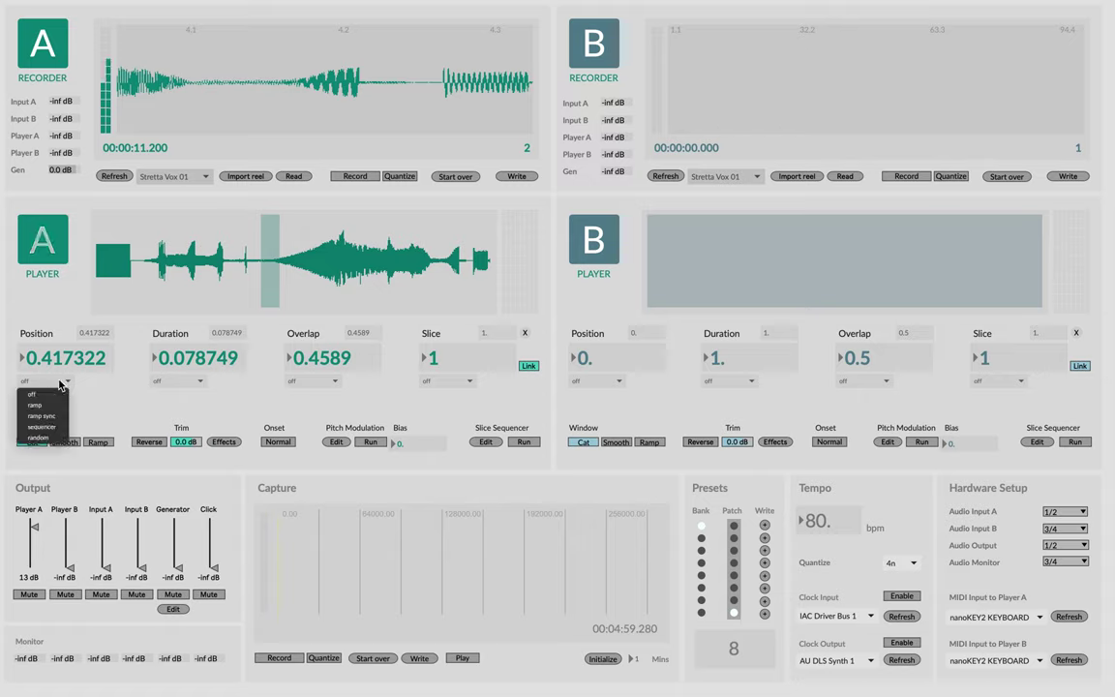
{"action": "left_click", "coordinate": [35, 404]}
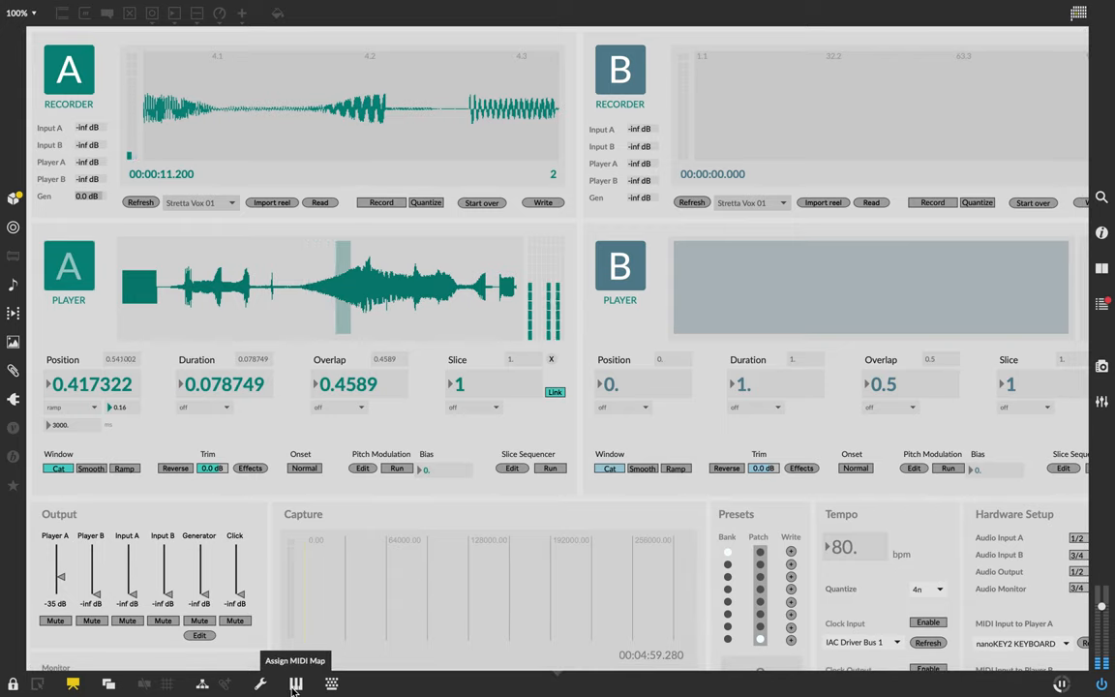
{"action": "left_click", "coordinate": [294, 685]}
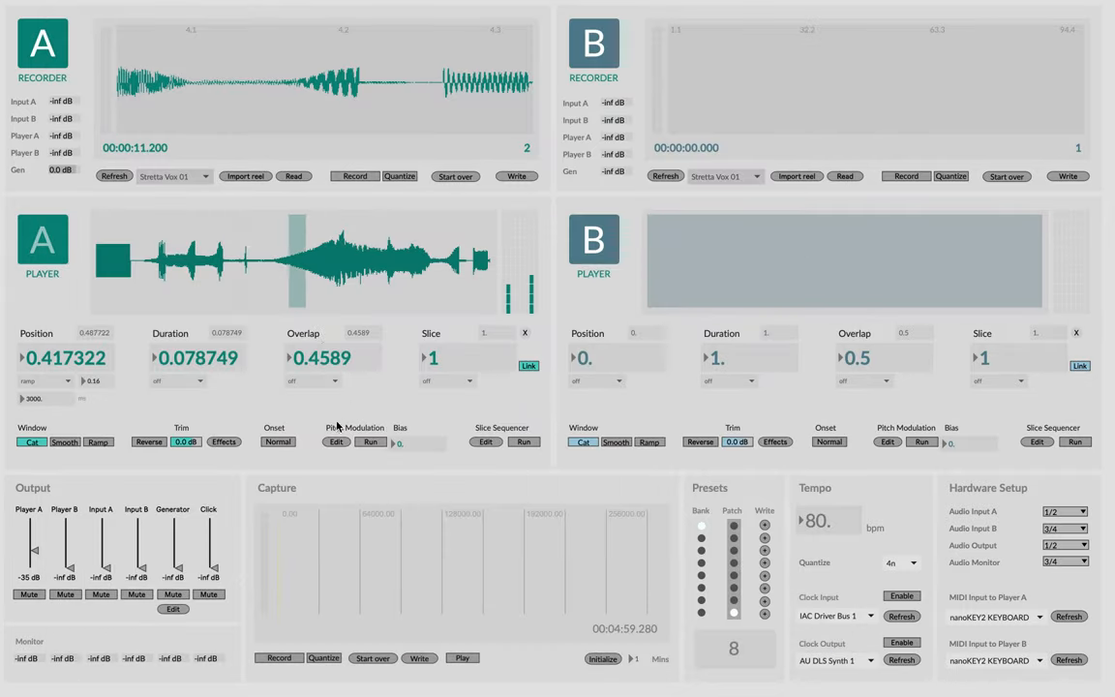
- Give player A's pitch sequencer several pitch offsets and a longer step length, then close the editor
{"action": "left_click", "coordinate": [337, 441]}
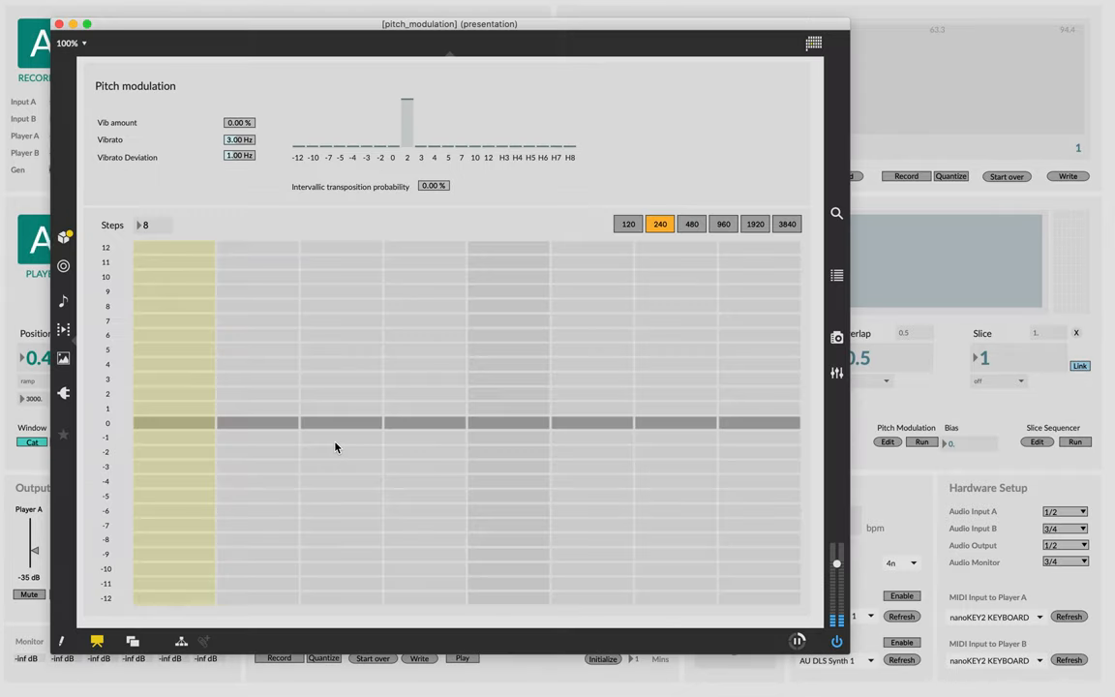
{"action": "left_click", "coordinate": [591, 426]}
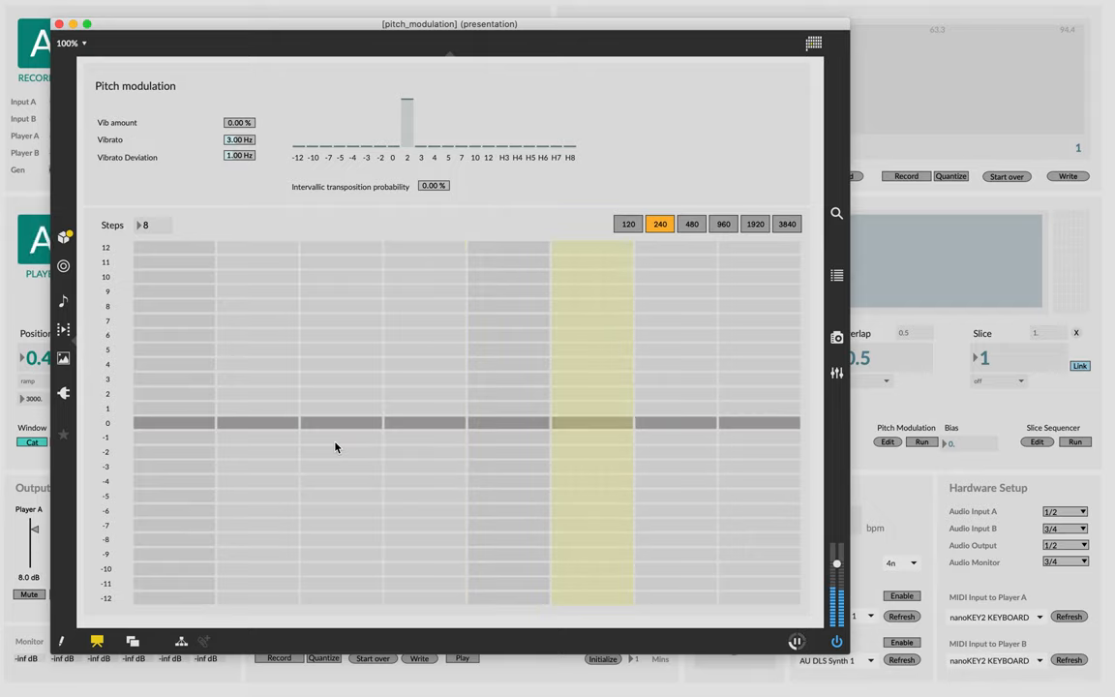
{"action": "left_click", "coordinate": [724, 224]}
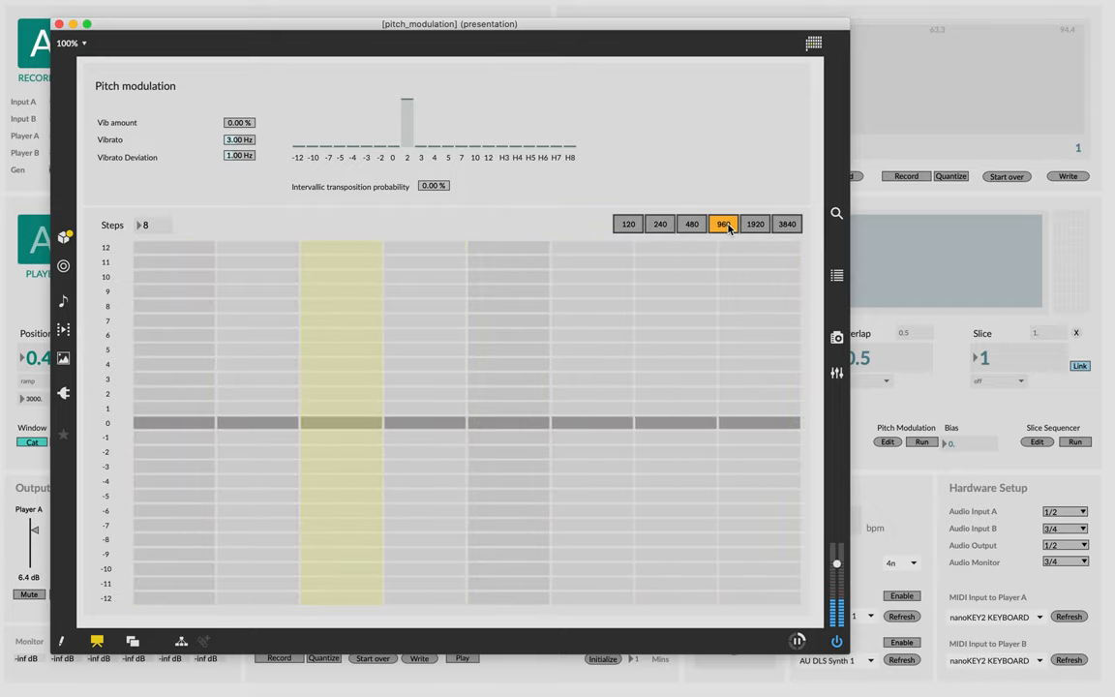
{"action": "left_click", "coordinate": [755, 225]}
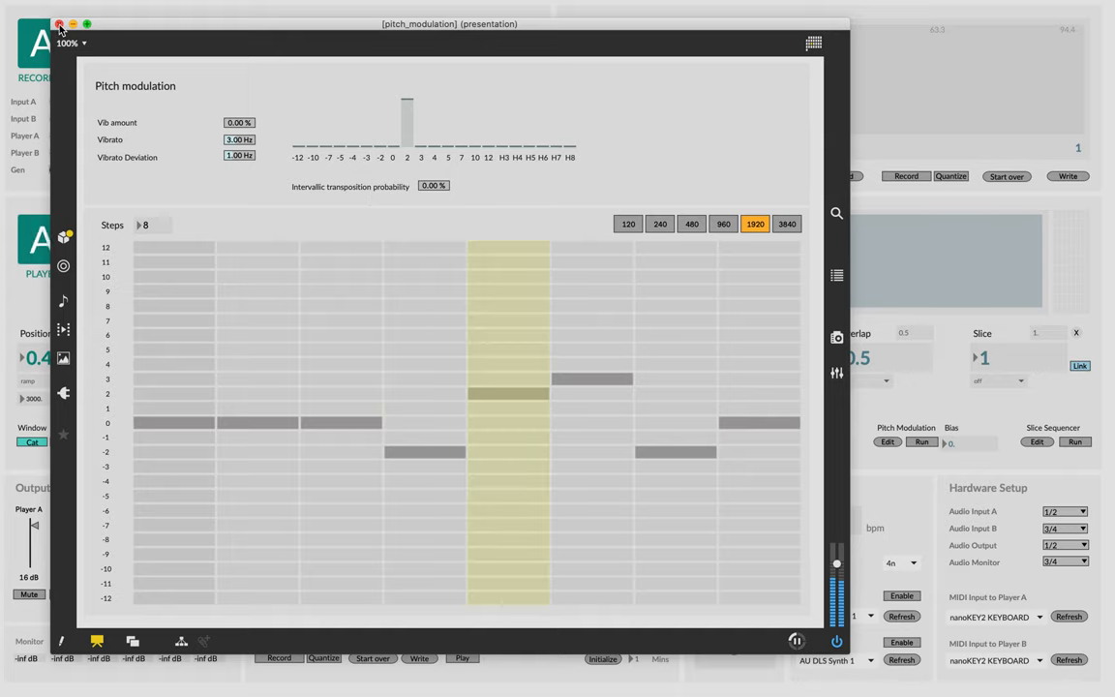
{"action": "left_click", "coordinate": [58, 23]}
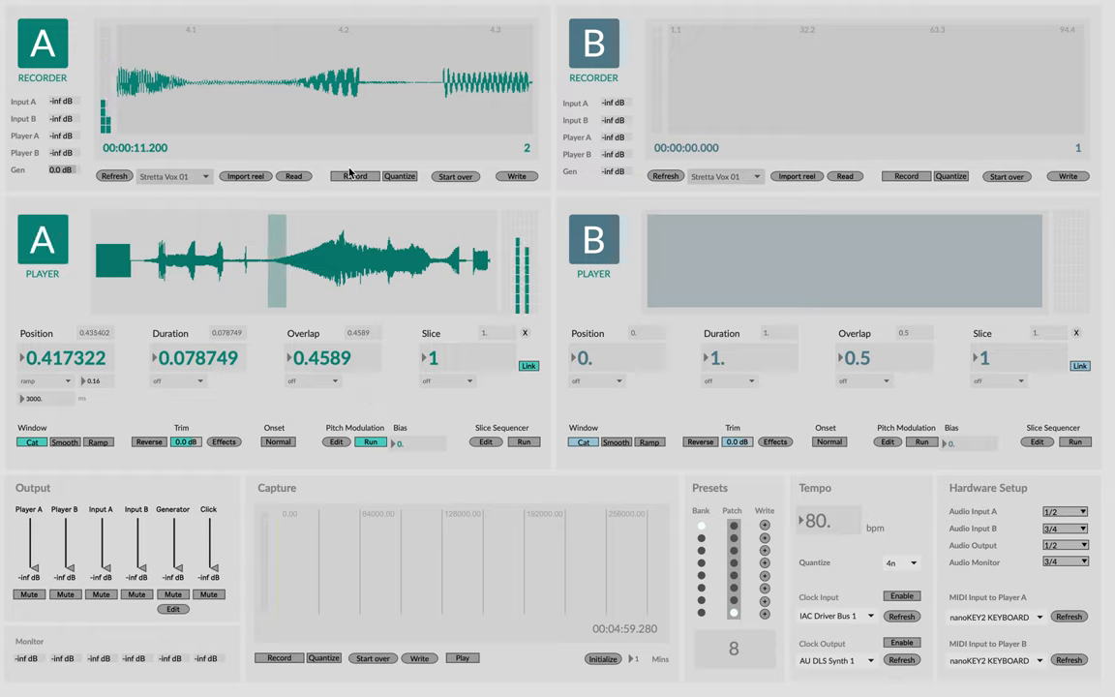
- Record a further take into recorder A, stop it, and start recorder B recording
{"action": "left_click", "coordinate": [353, 176]}
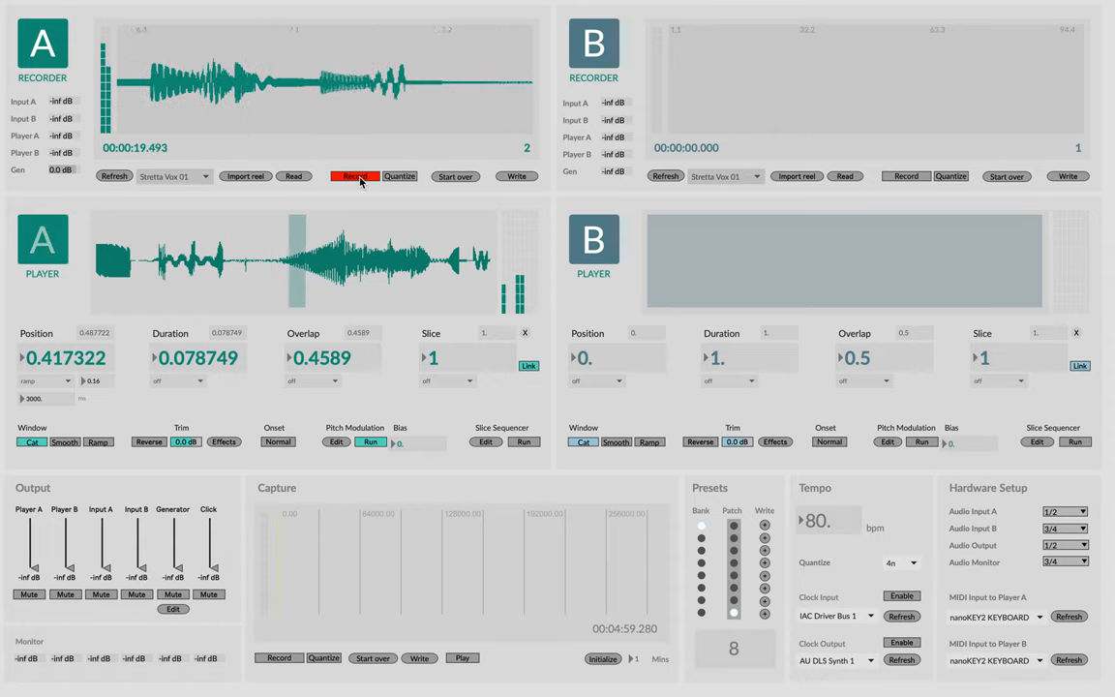
{"action": "left_click", "coordinate": [354, 176]}
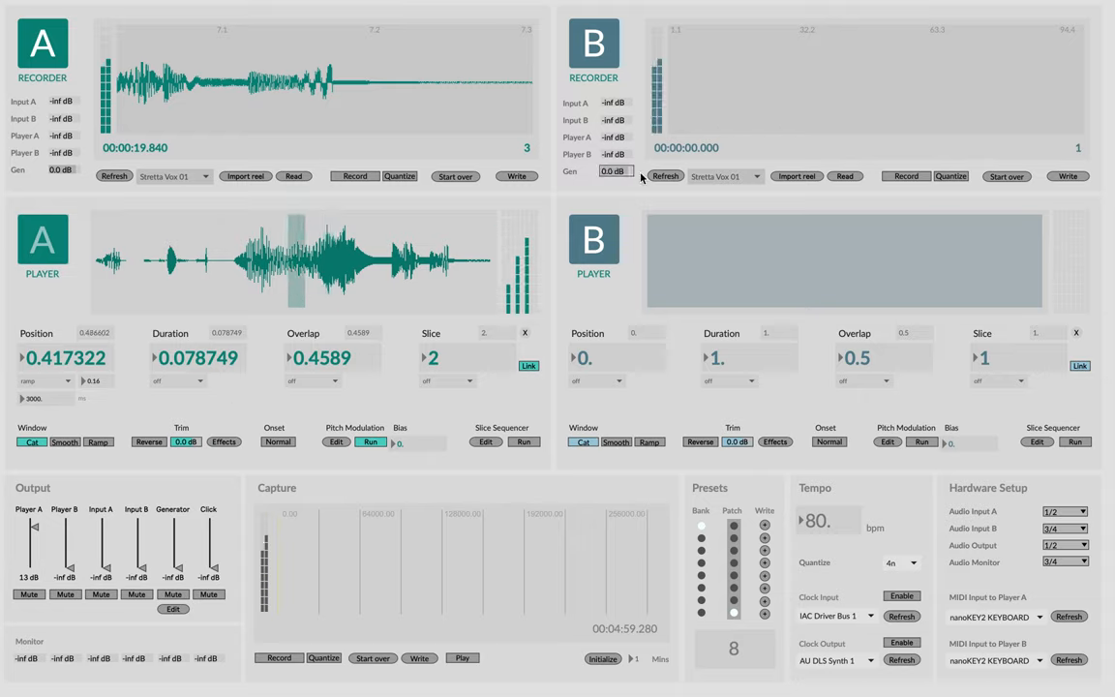
{"action": "left_click", "coordinate": [906, 176]}
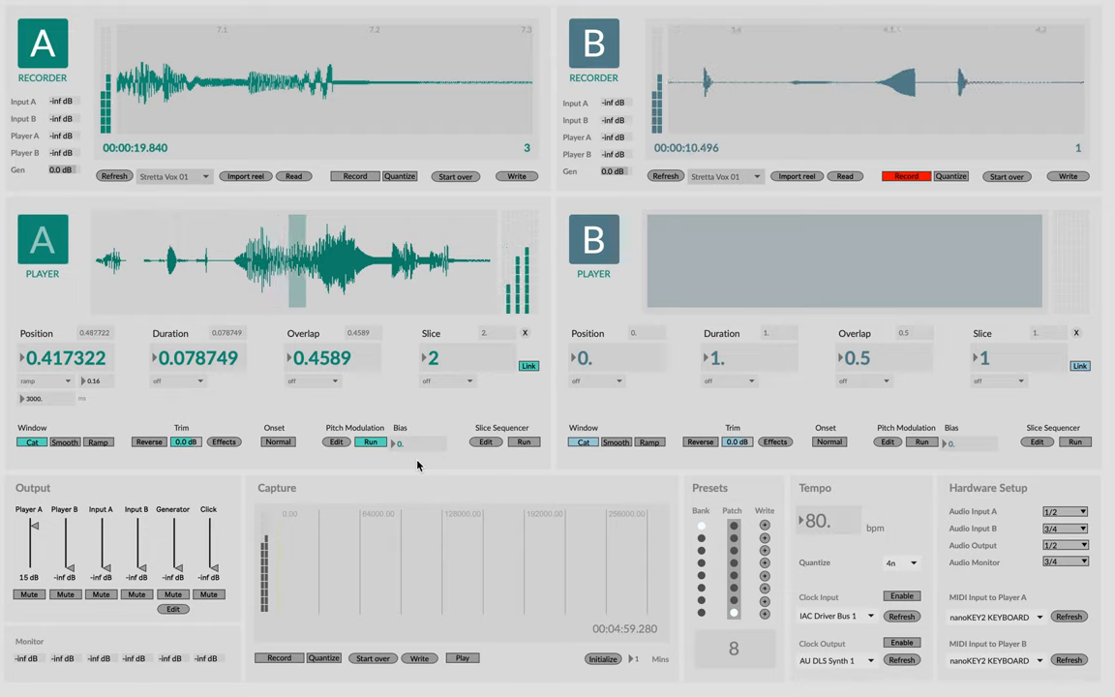
- Stop recorder B after about 12.5 seconds and bring up player A's effects panel
{"action": "left_click", "coordinate": [906, 176]}
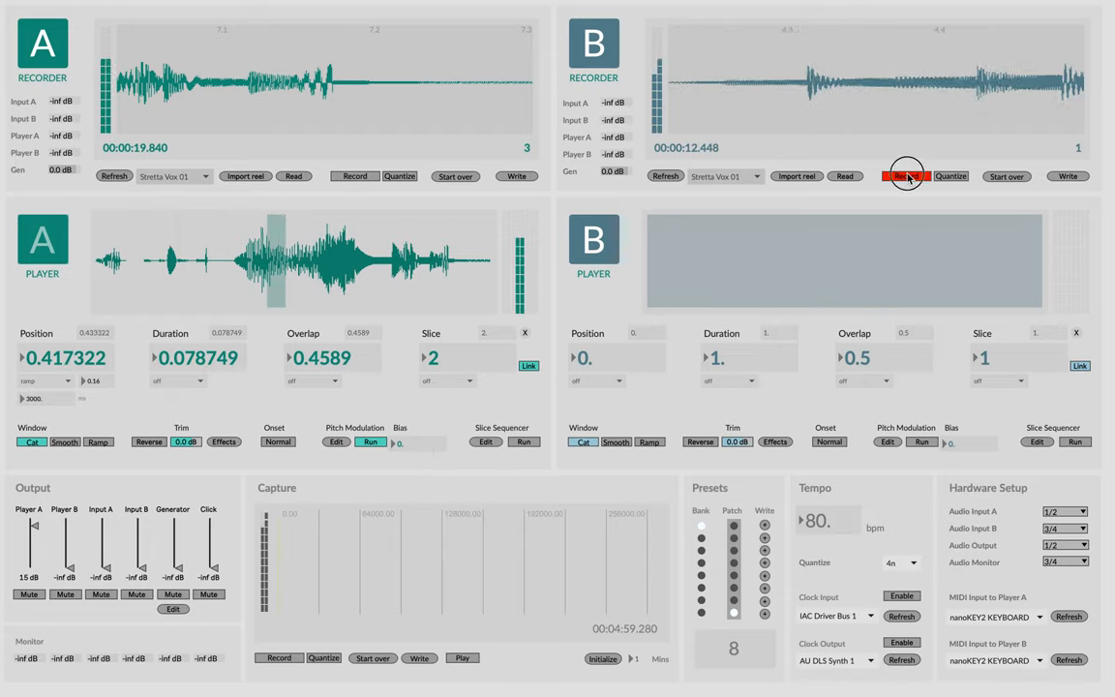
{"action": "left_click", "coordinate": [906, 176]}
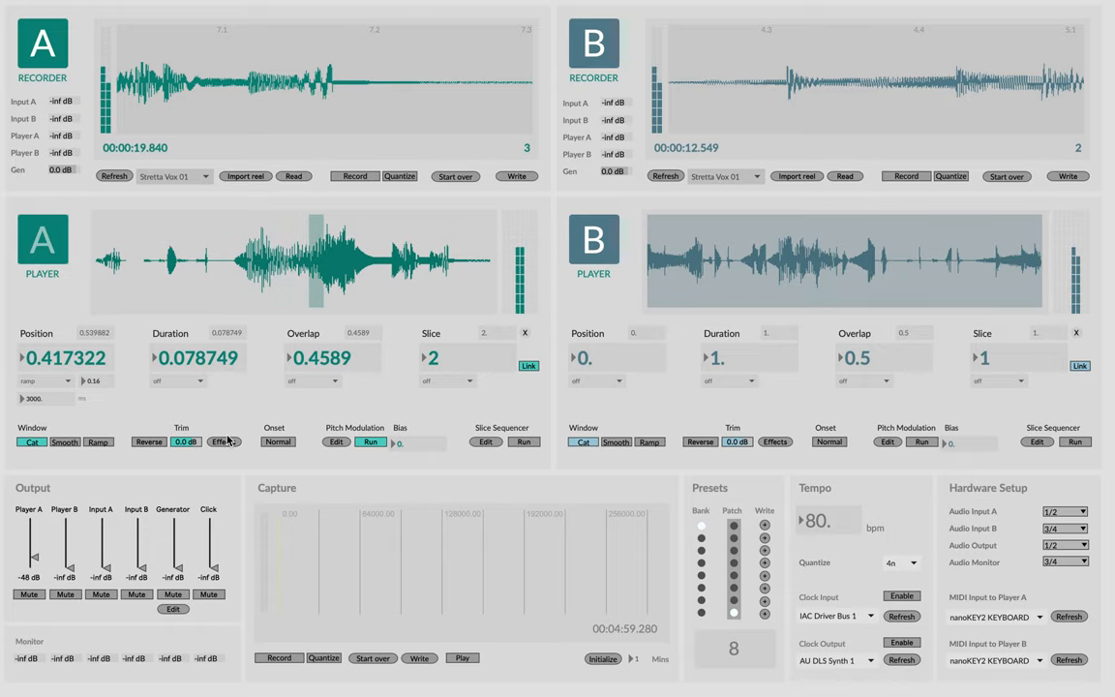
{"action": "left_click", "coordinate": [224, 442]}
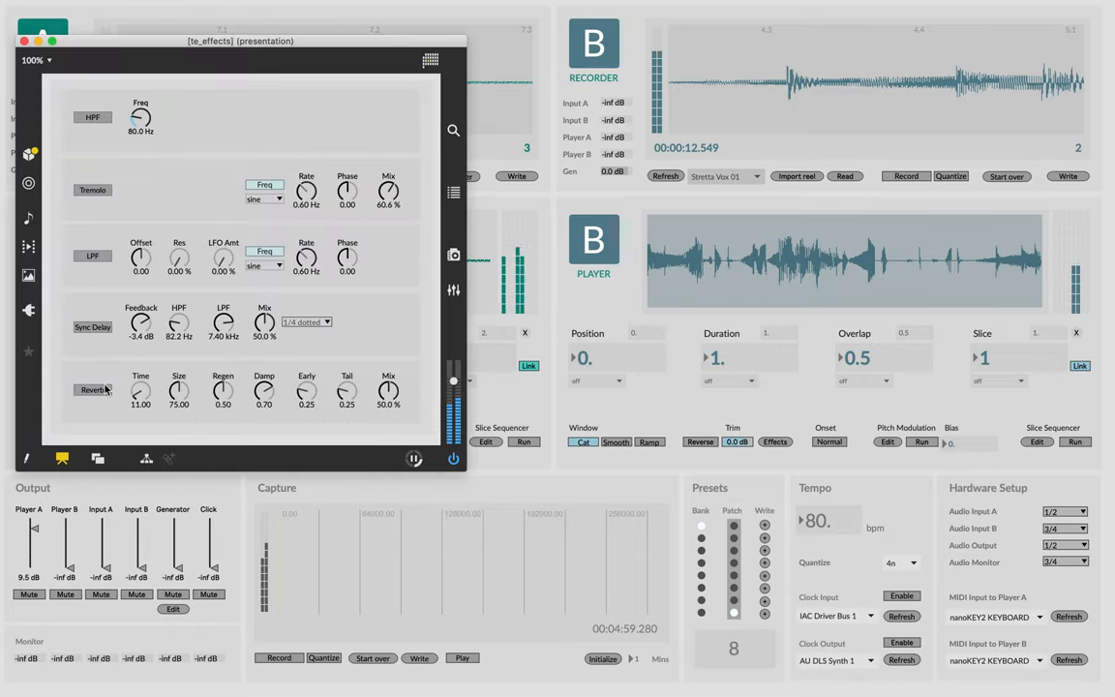
- Raise player A's high-pass cutoff and adjust tremolo, filter modulation and reverb mix near 47%
{"action": "left_click_drag", "start_coordinate": [387, 391], "coordinate": [387, 385]}
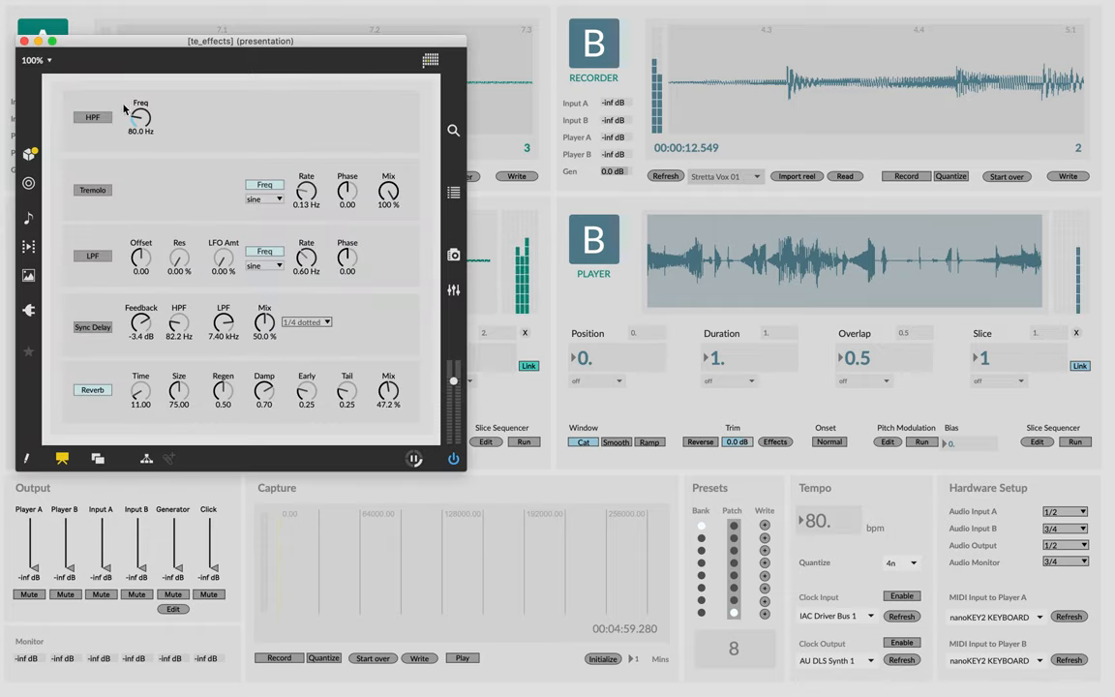
{"action": "left_click_drag", "start_coordinate": [140, 116], "coordinate": [140, 93]}
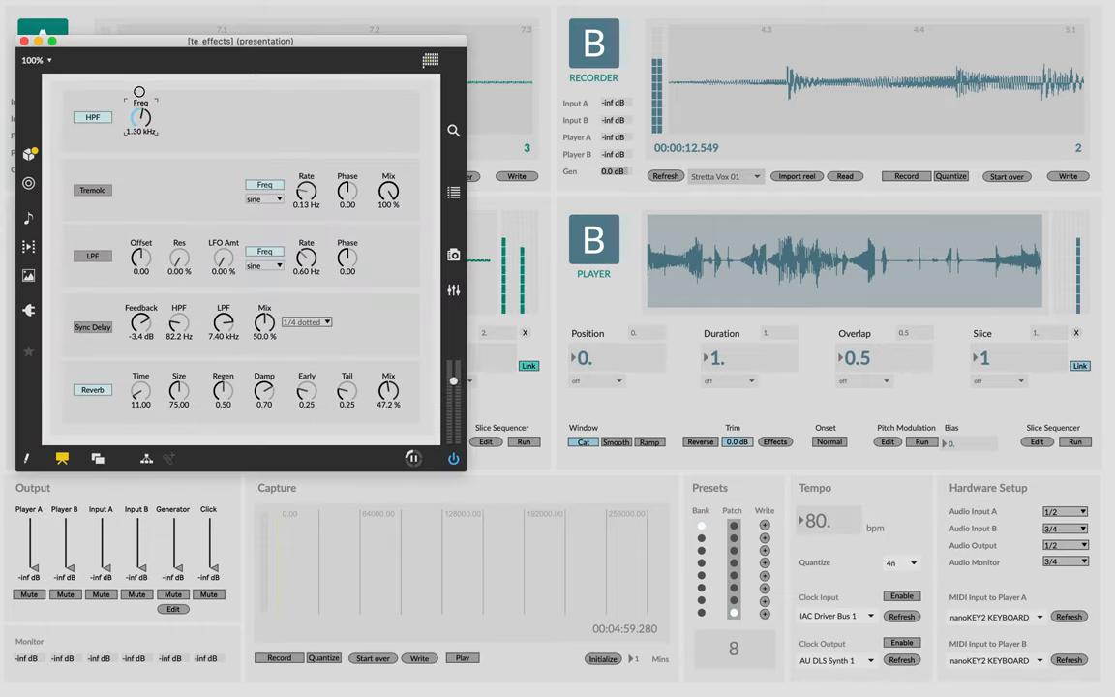
{"action": "left_click_drag", "start_coordinate": [139, 115], "coordinate": [139, 126]}
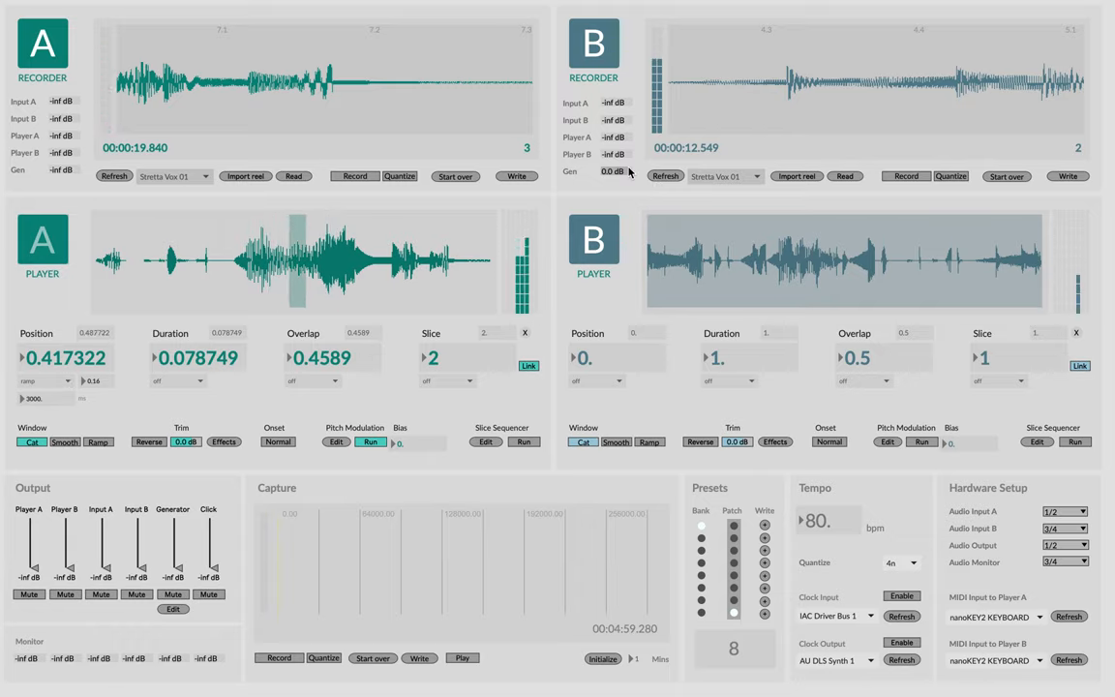
- Discard recorder B's take and record a fresh one about 6.7 seconds long
{"action": "left_click", "coordinate": [611, 170]}
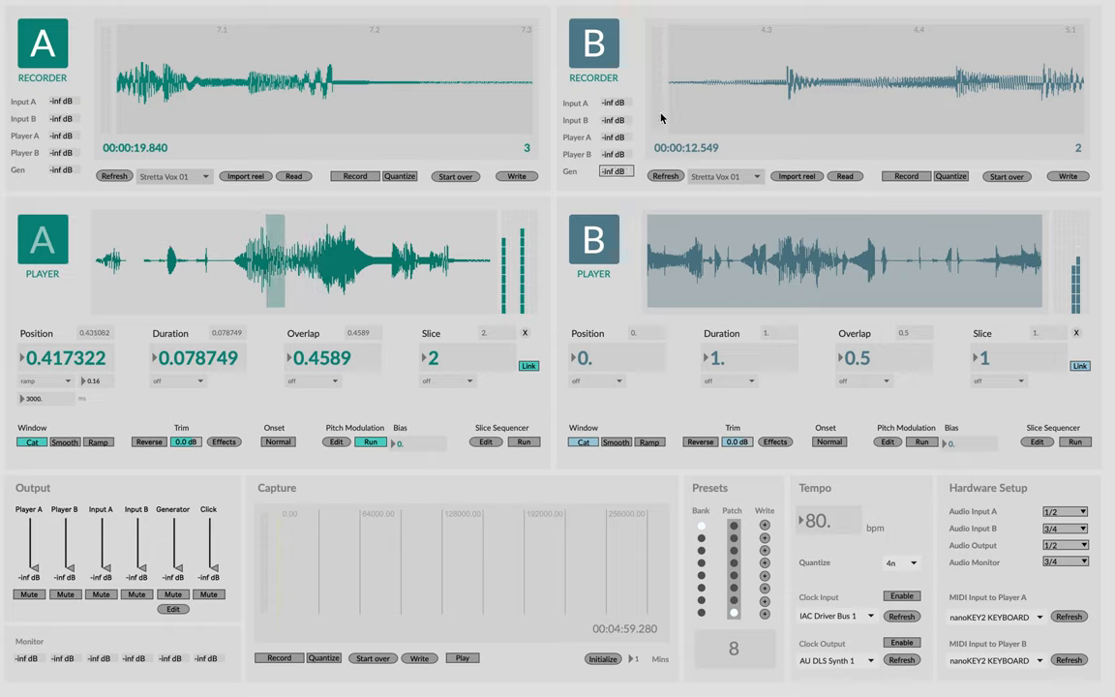
{"action": "left_click", "coordinate": [1006, 176]}
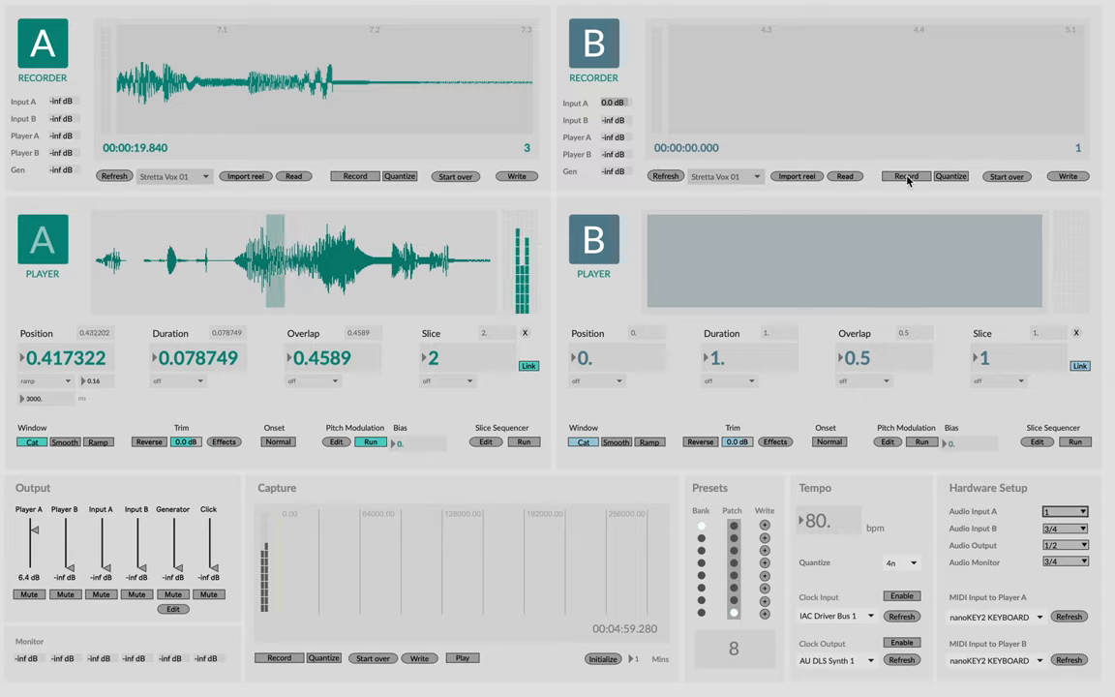
{"action": "left_click", "coordinate": [905, 175]}
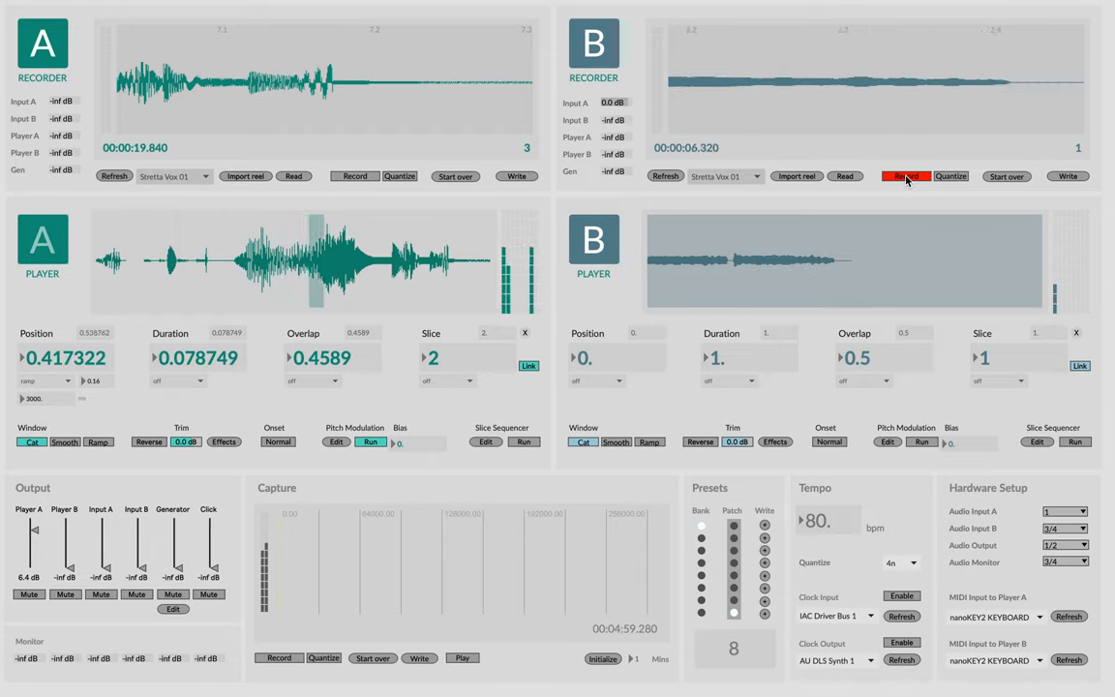
{"action": "left_click", "coordinate": [906, 176]}
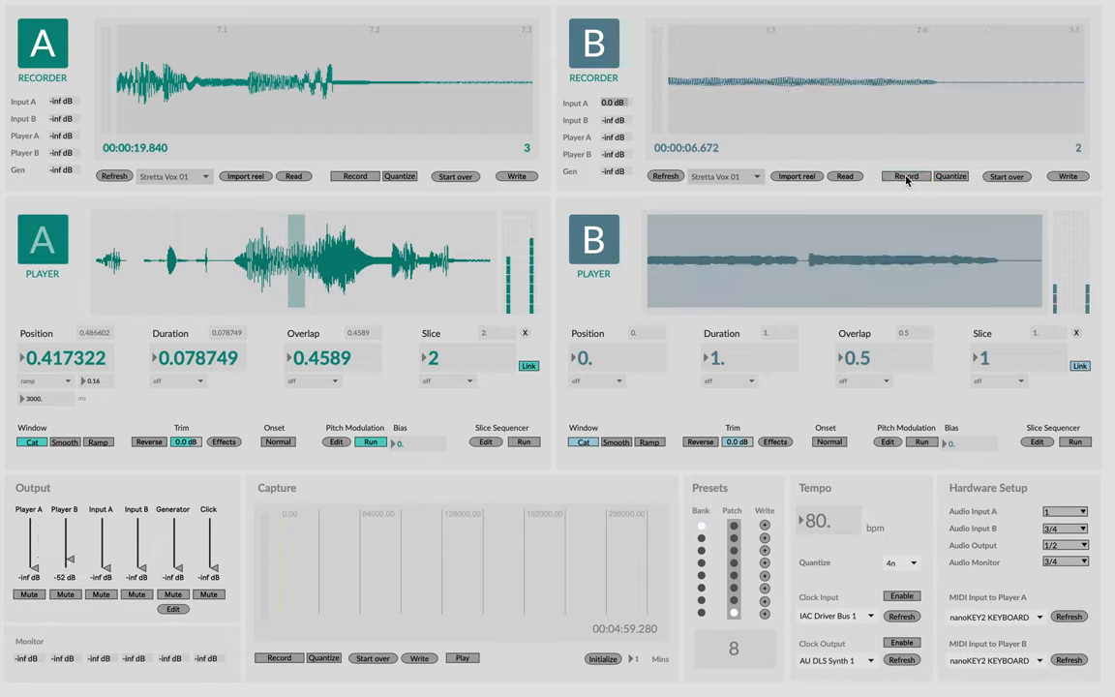